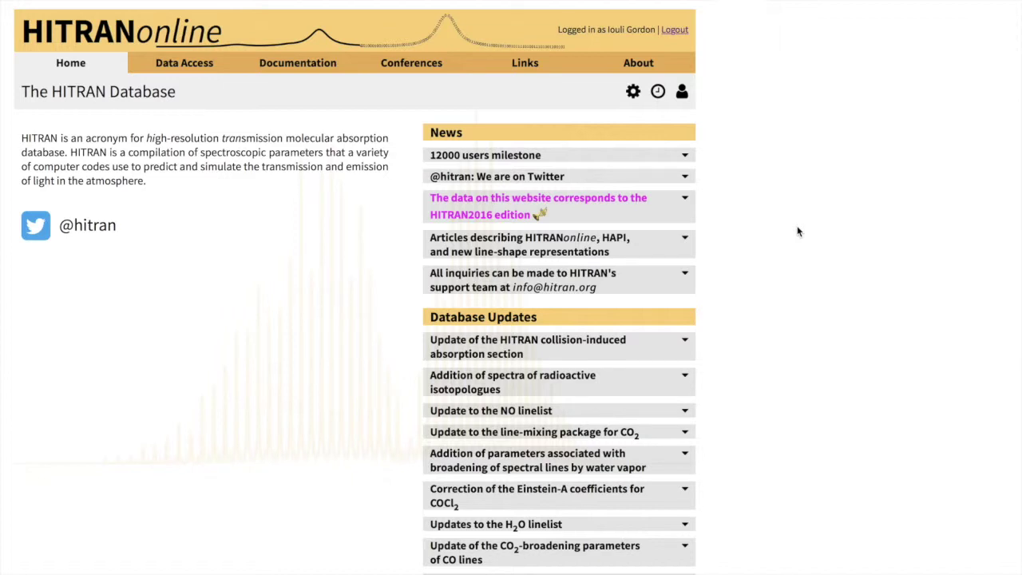
Step: Go from Data Access to the Line-by-line search page
{"action": "left_click", "coordinate": [184, 62]}
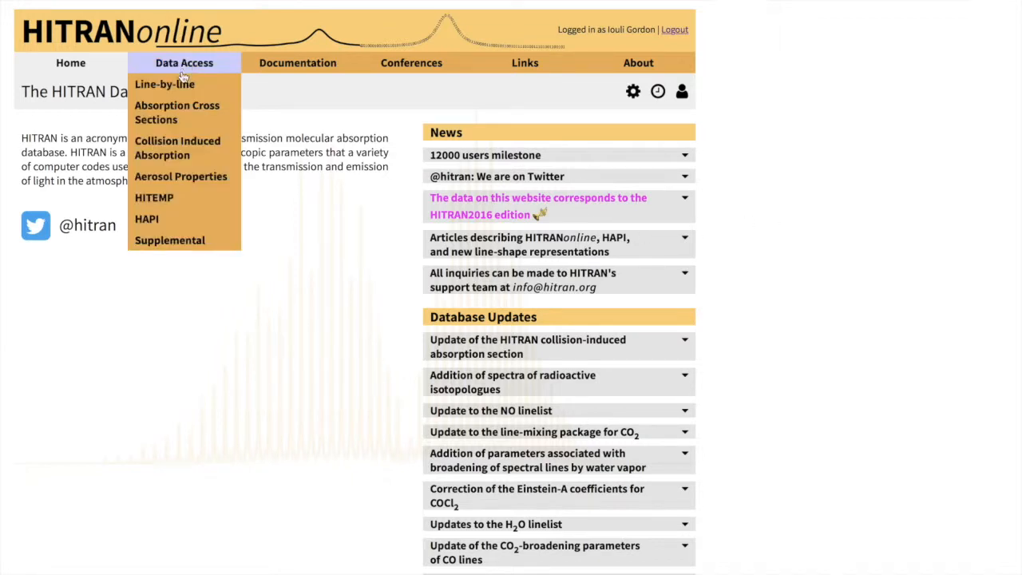
{"action": "left_click", "coordinate": [163, 83]}
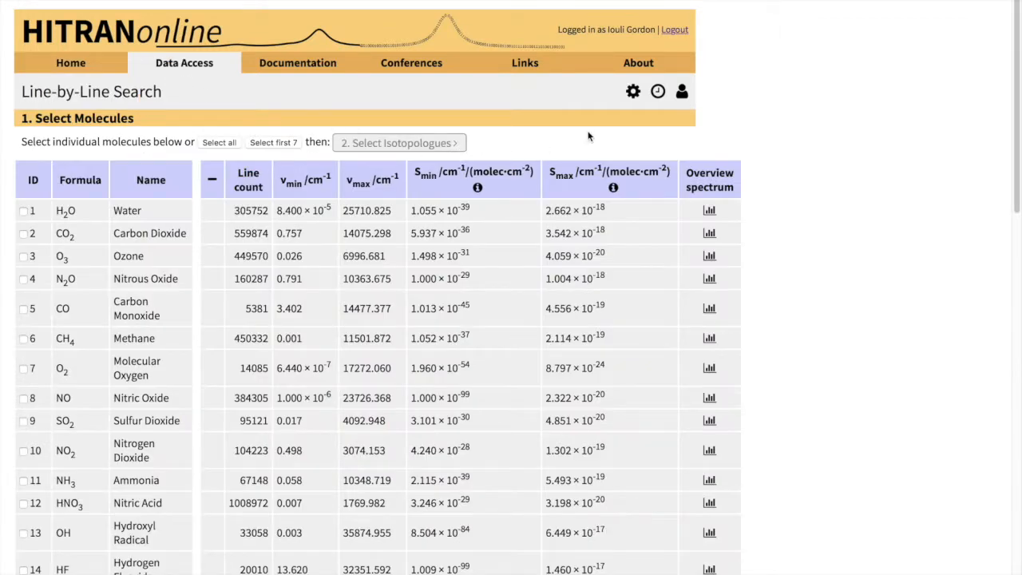
{"action": "mouse_move", "coordinate": [843, 63]}
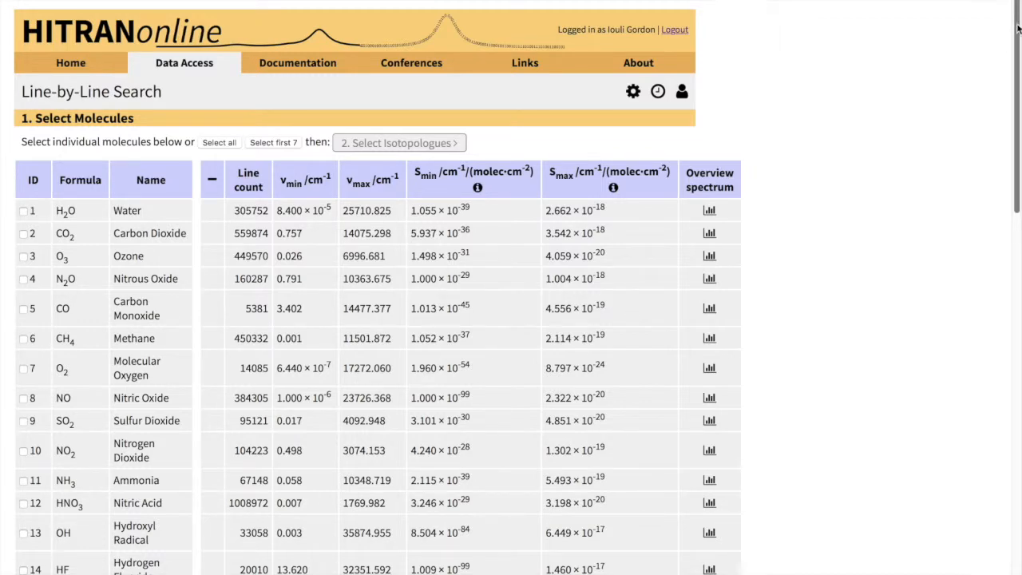
Step: Select SO2 and HCl as the search molecules and proceed to isotopologue selection
{"action": "scroll", "scroll_direction": "down", "scroll_amount": 3}
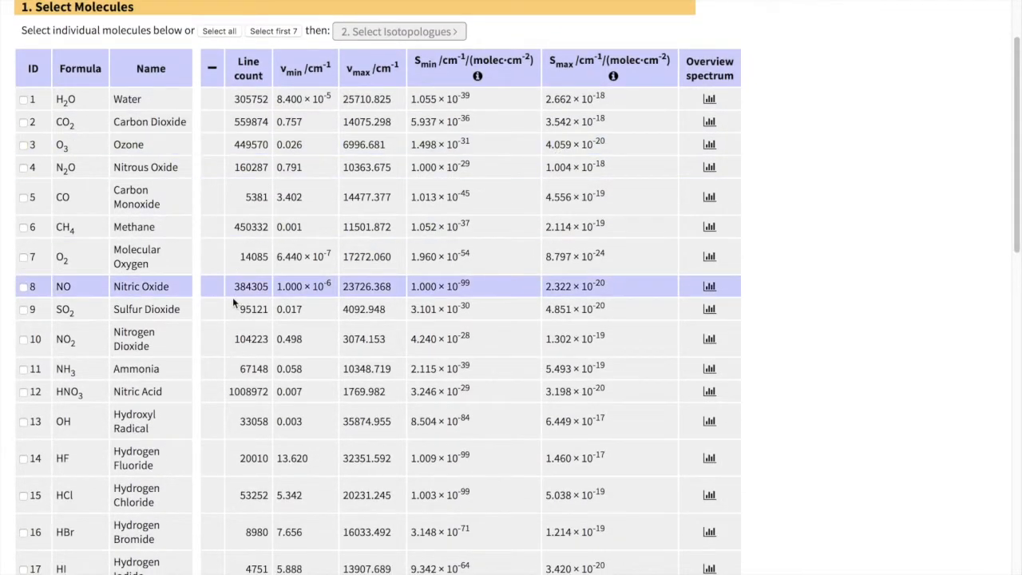
{"action": "left_click", "coordinate": [24, 310]}
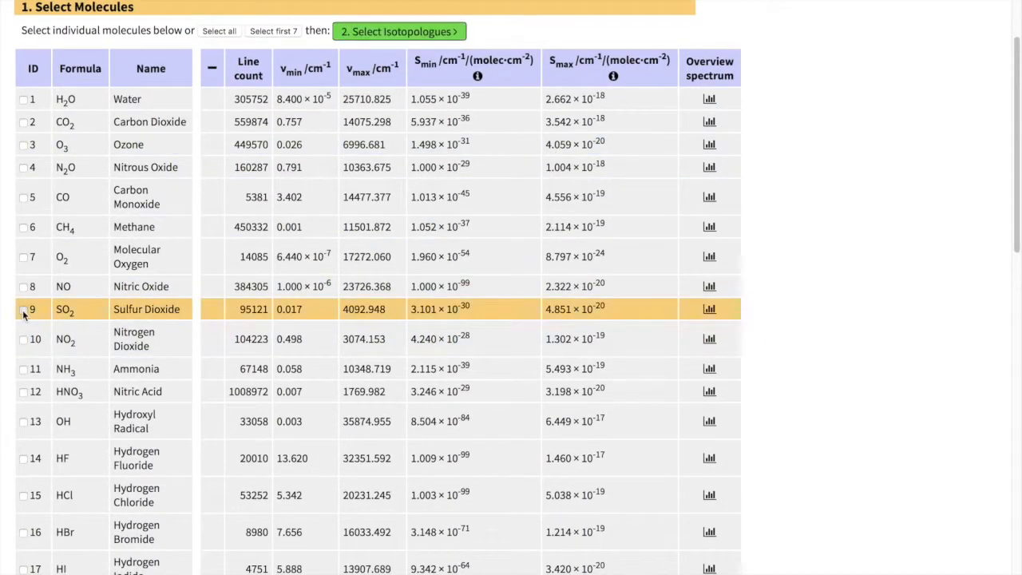
{"action": "left_click", "coordinate": [24, 309]}
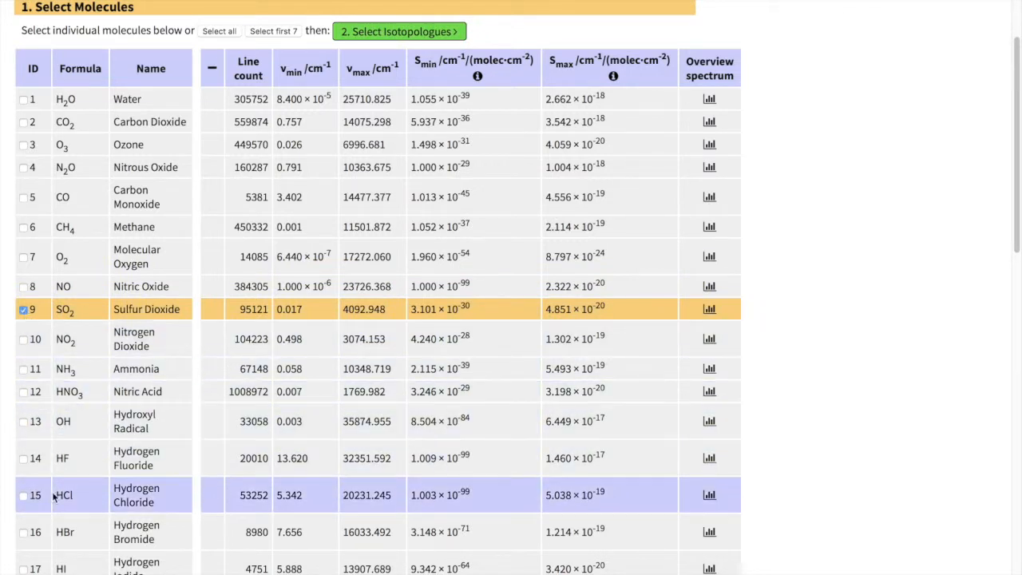
{"action": "left_click", "coordinate": [24, 495]}
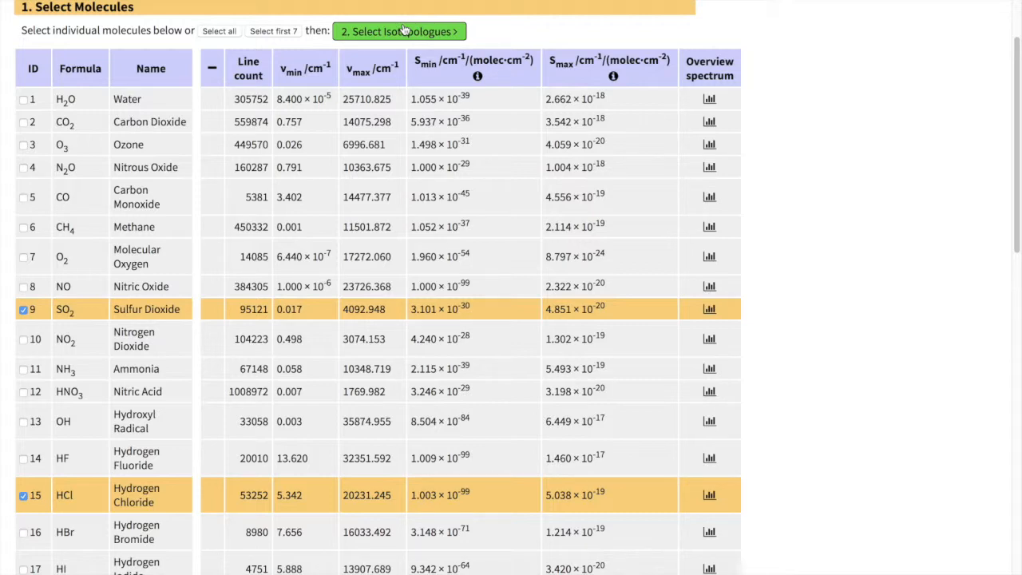
{"action": "left_click", "coordinate": [399, 32]}
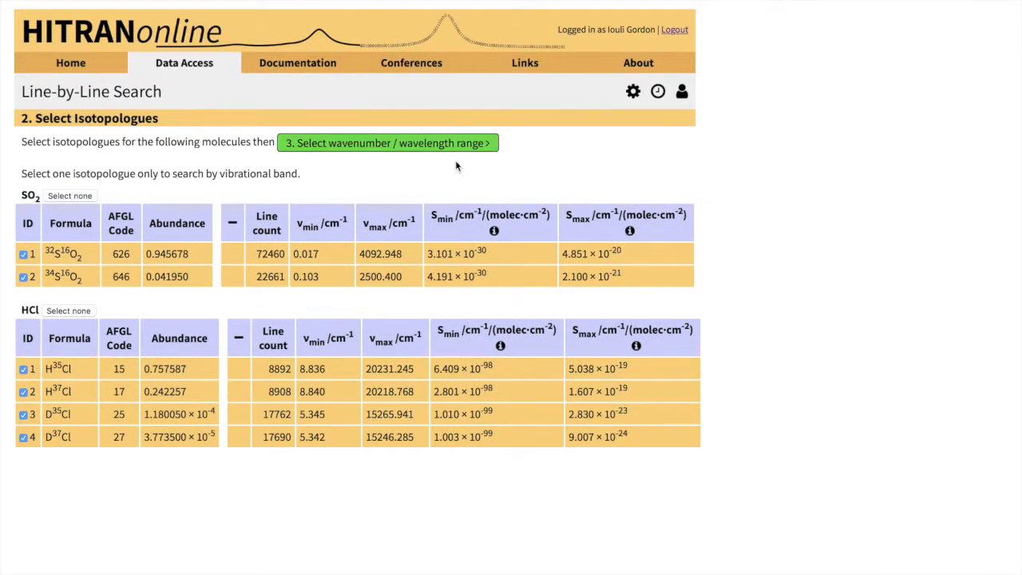
{"action": "mouse_move", "coordinate": [434, 152]}
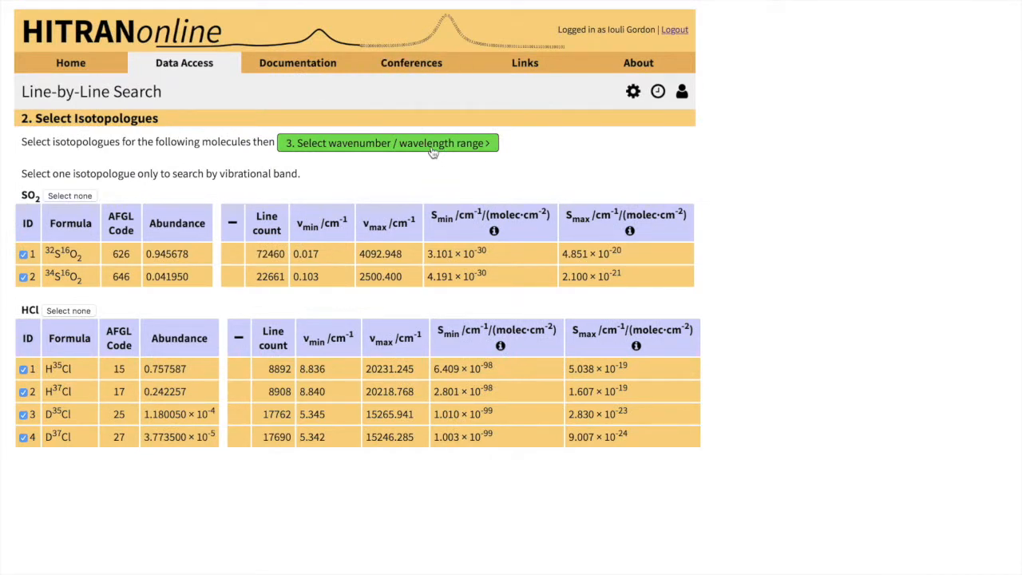
Step: Set νmin to 2500 and νmax to 2600 cm⁻¹, then continue to output options
{"action": "left_click", "coordinate": [387, 142]}
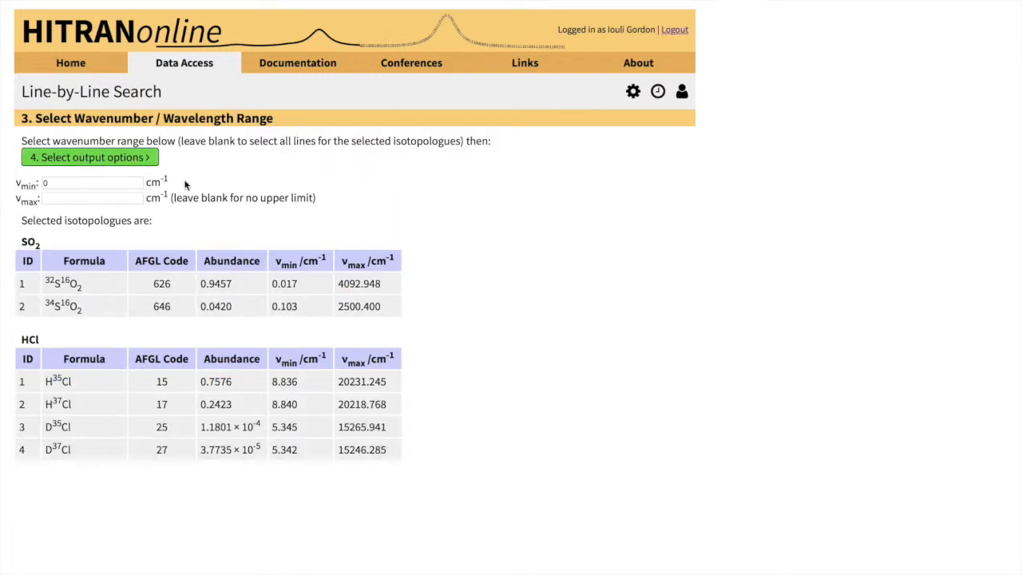
{"action": "left_click", "coordinate": [92, 182]}
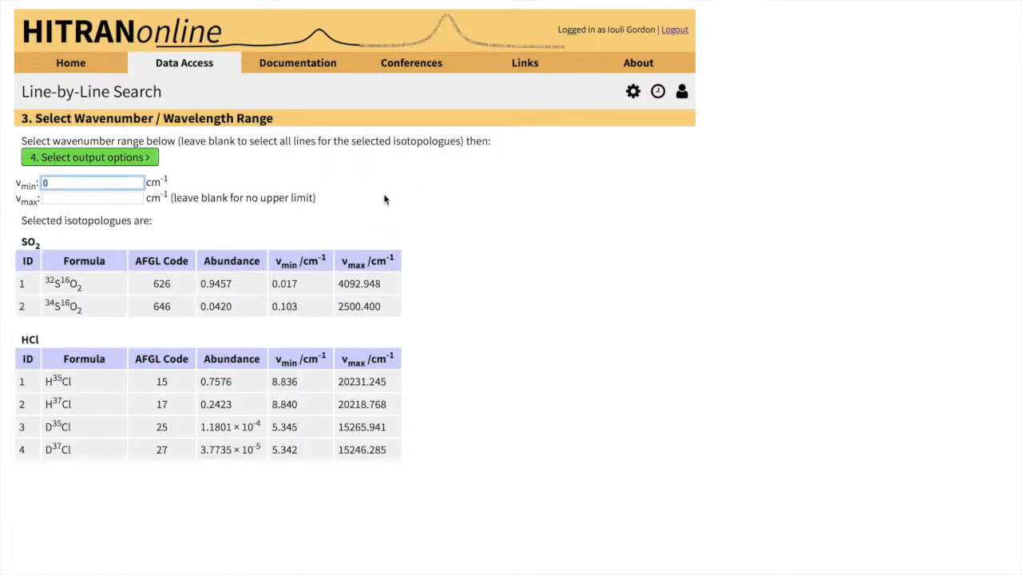
{"action": "type", "text": "2"}
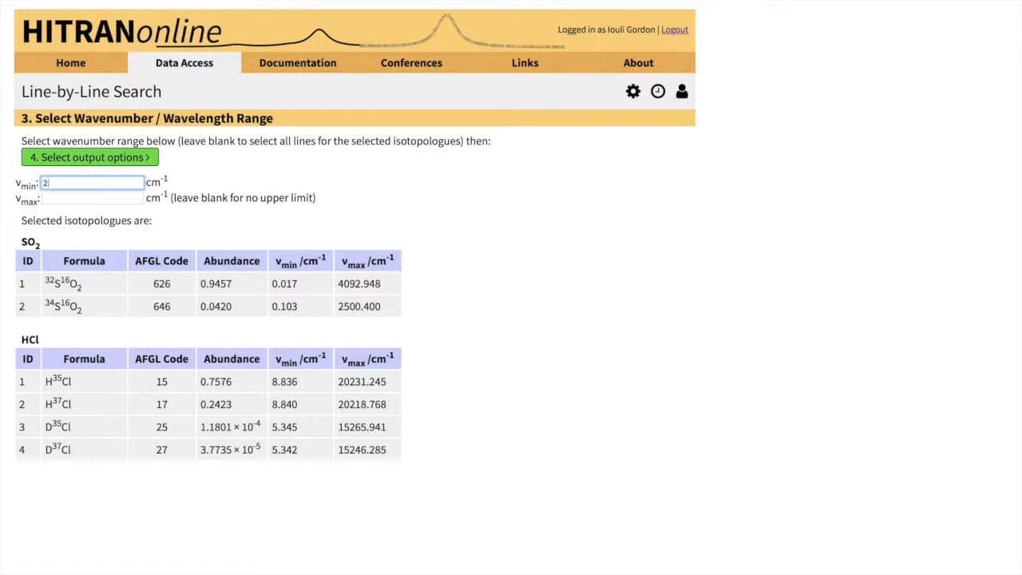
{"action": "type", "text": "500"}
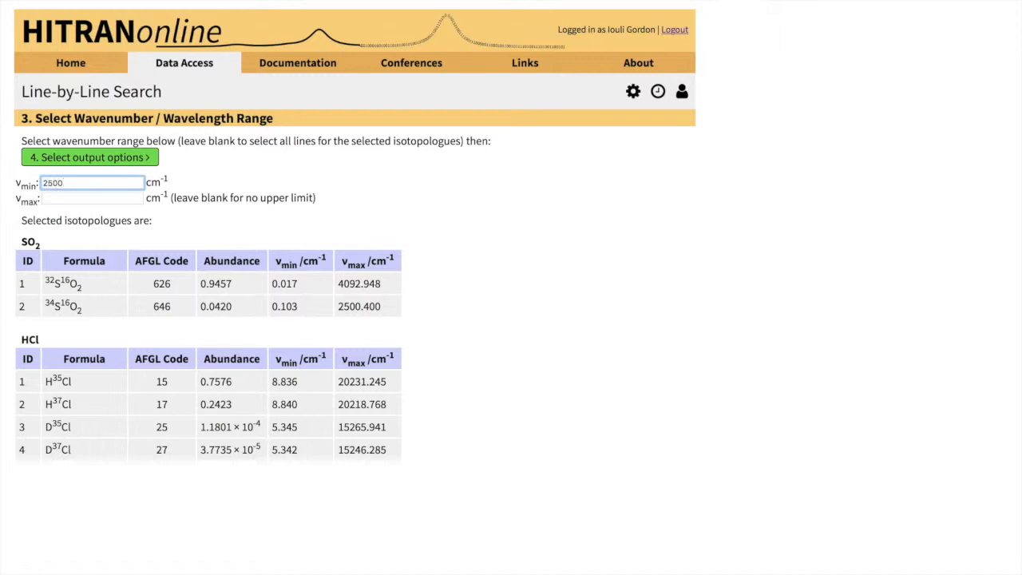
{"action": "left_click", "coordinate": [93, 198]}
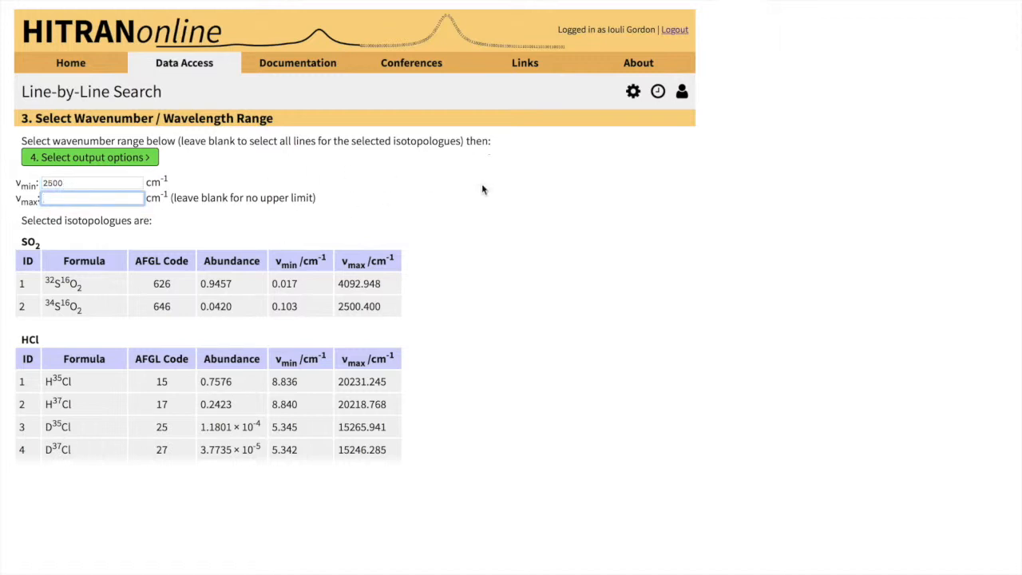
{"action": "type", "text": "2"}
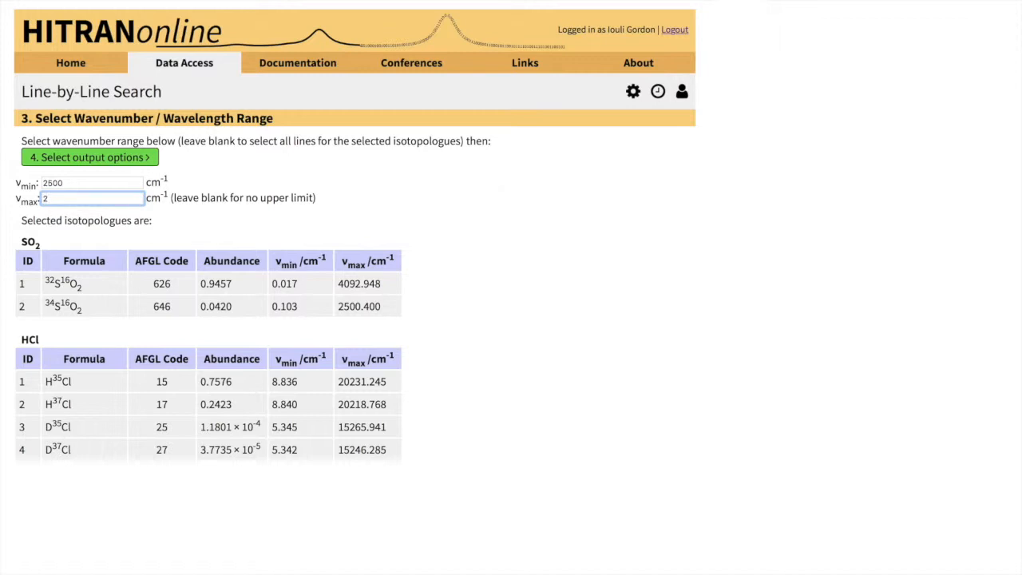
{"action": "type", "text": "600"}
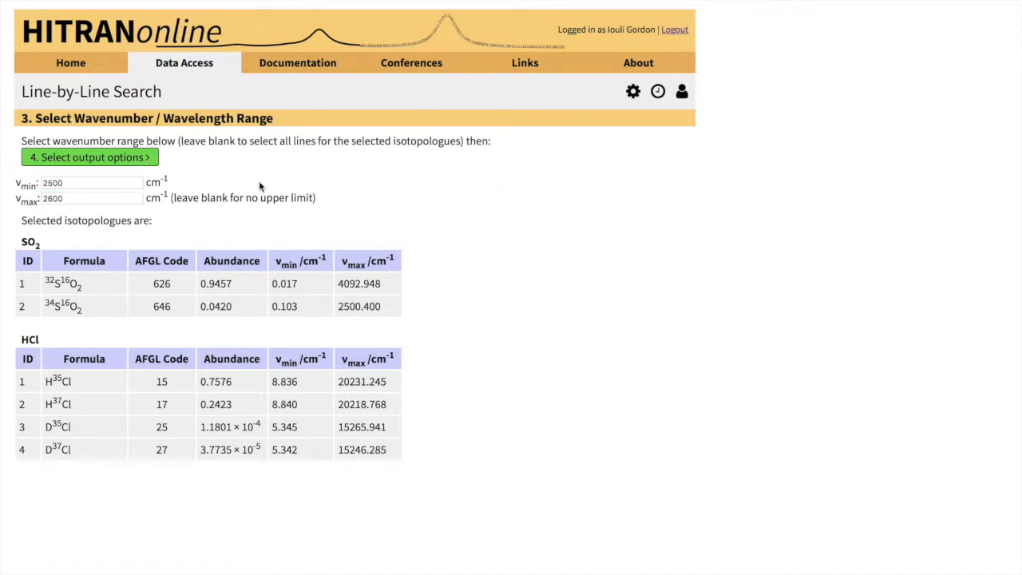
{"action": "left_click", "coordinate": [89, 156]}
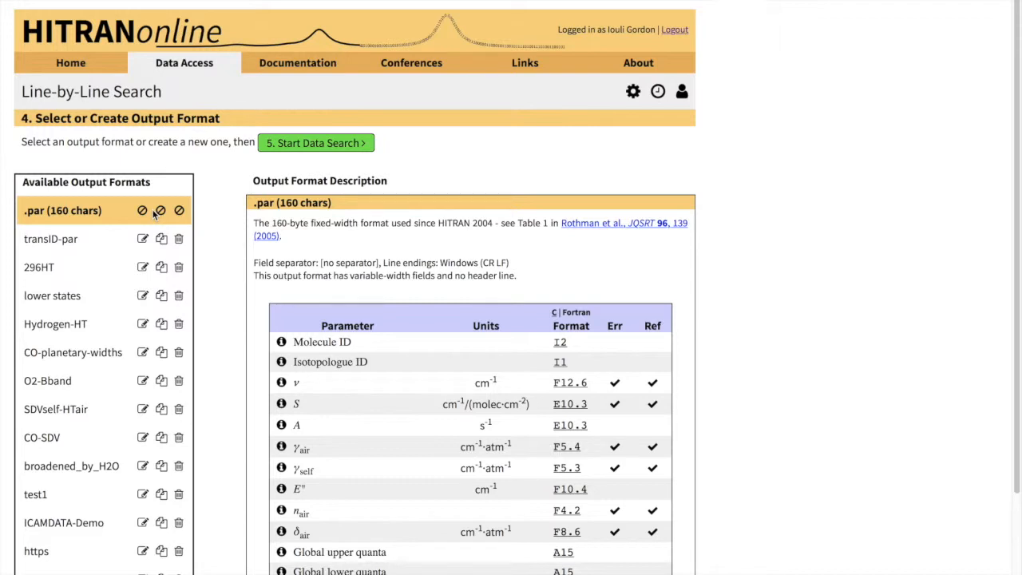
{"action": "mouse_move", "coordinate": [210, 369]}
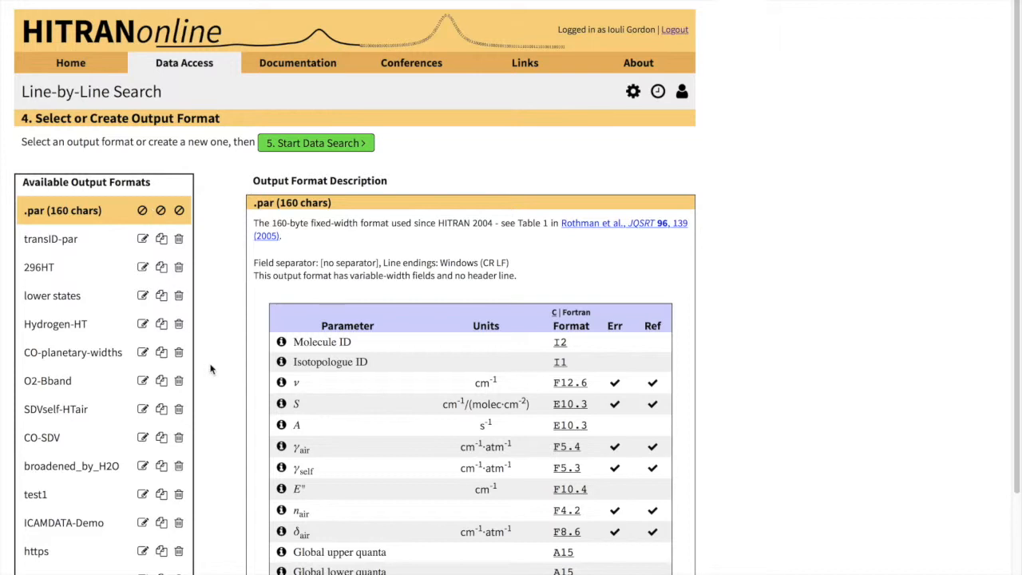
{"action": "scroll", "scroll_direction": "down", "scroll_amount": 3}
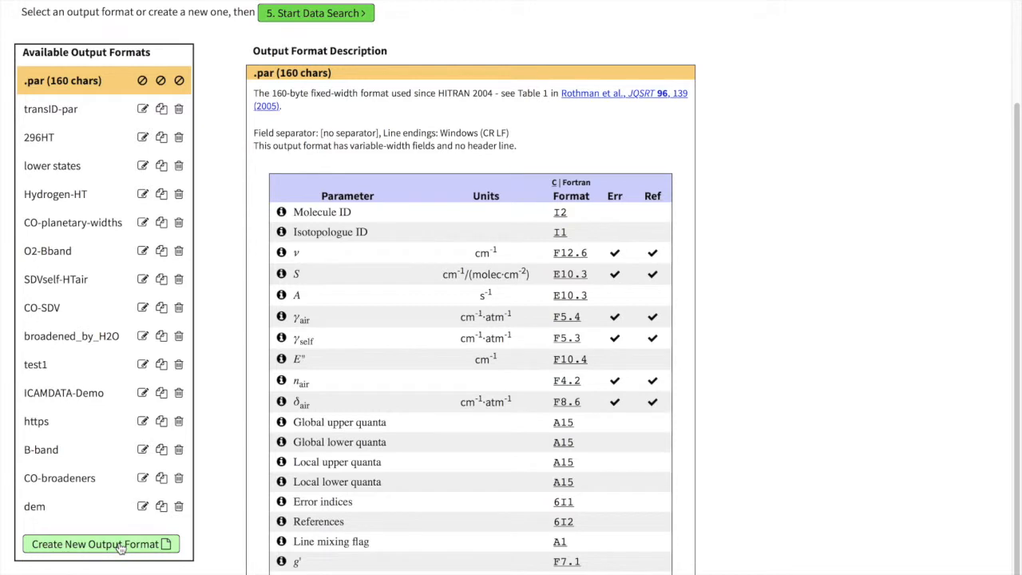
Step: Begin a new custom output format and review the available parameters list
{"action": "left_click", "coordinate": [100, 543]}
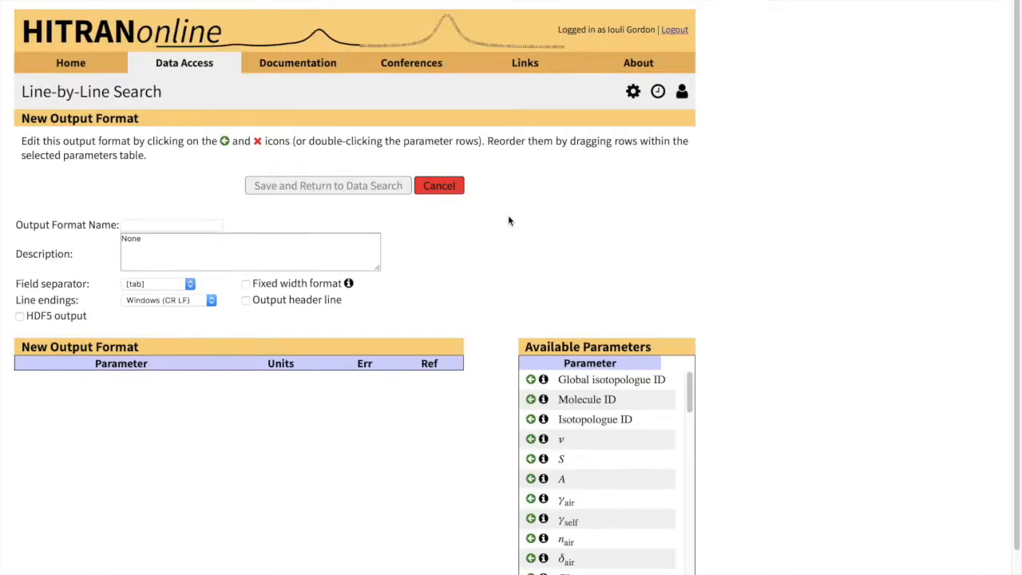
{"action": "scroll", "scroll_direction": "down", "scroll_amount": 3}
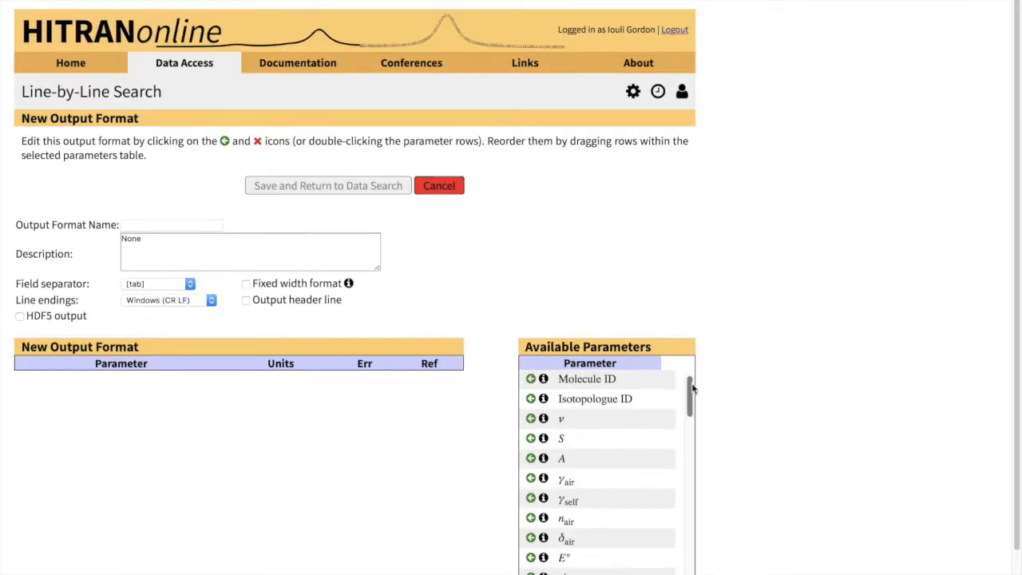
{"action": "scroll", "scroll_direction": "up", "scroll_amount": 3}
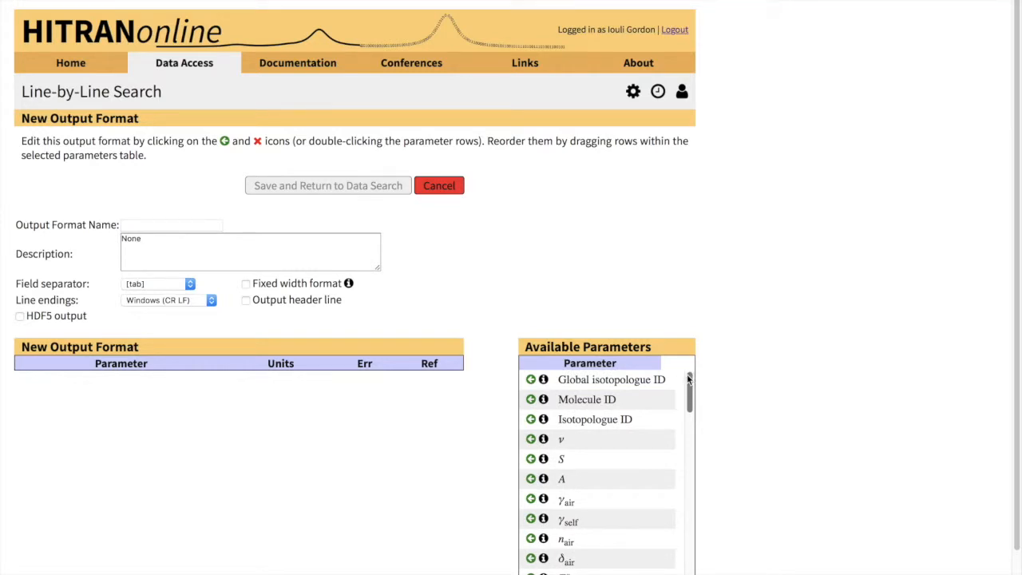
{"action": "mouse_move", "coordinate": [664, 407]}
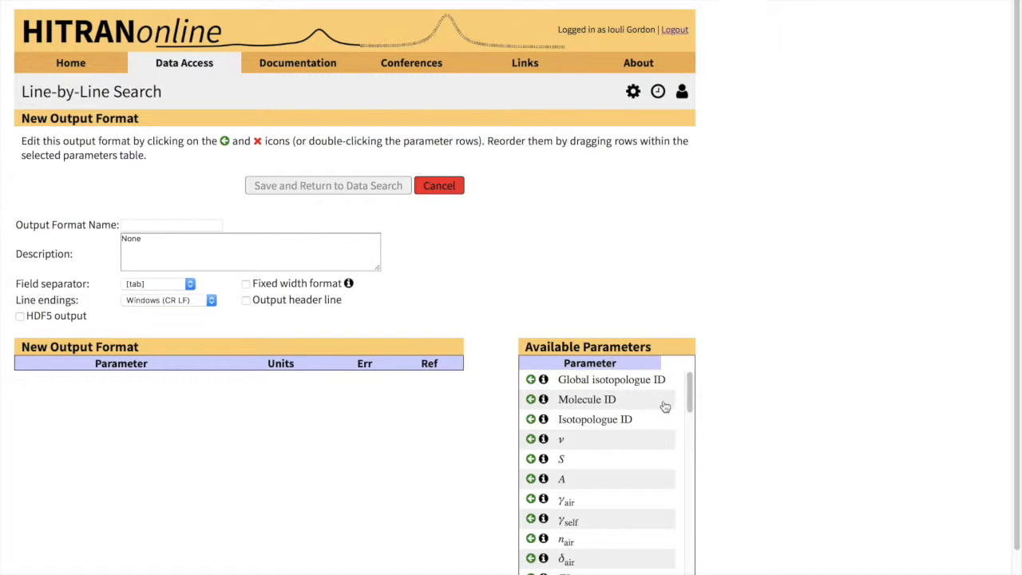
{"action": "mouse_move", "coordinate": [613, 396]}
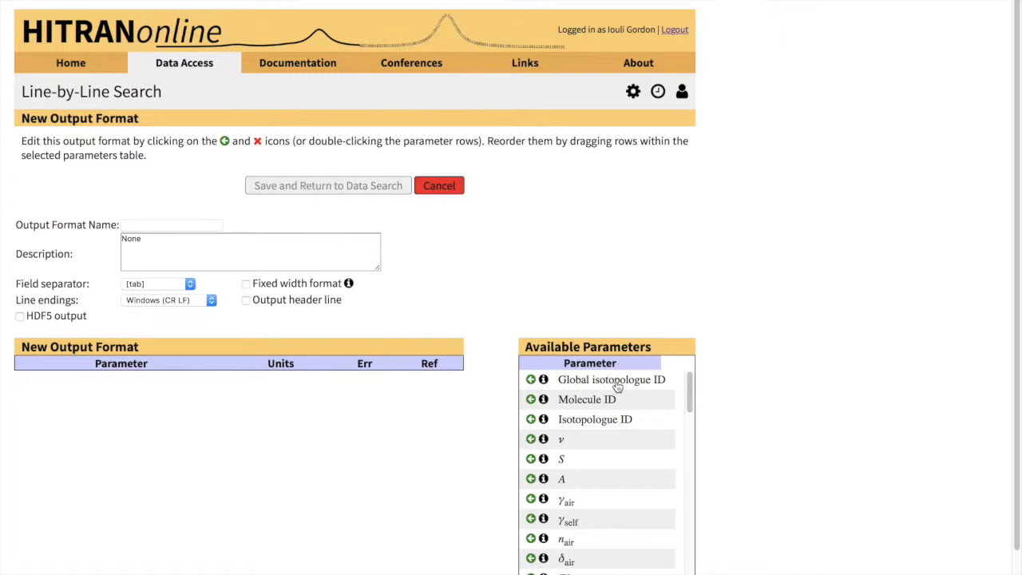
{"action": "mouse_move", "coordinate": [685, 380]}
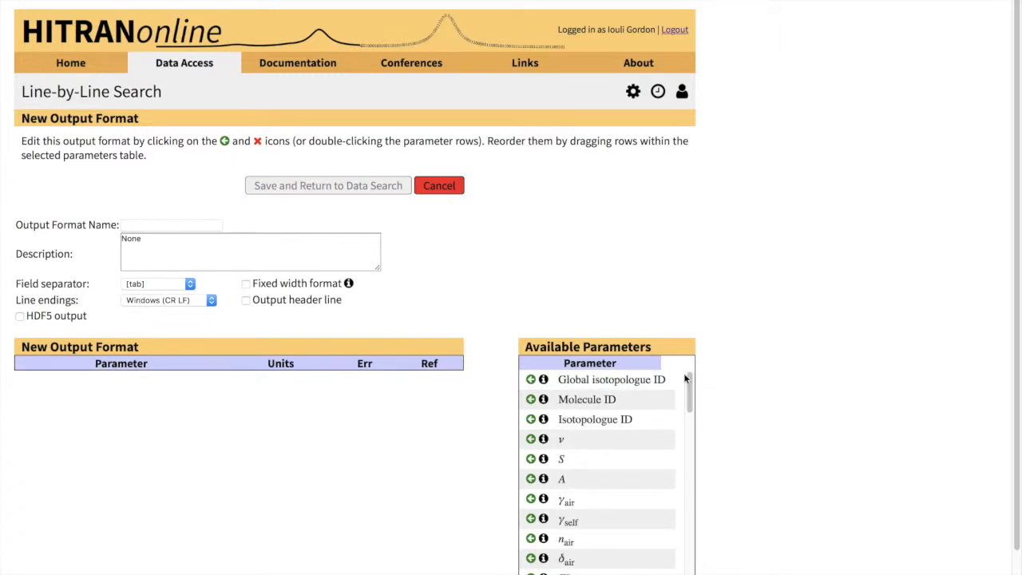
{"action": "mouse_move", "coordinate": [645, 370]}
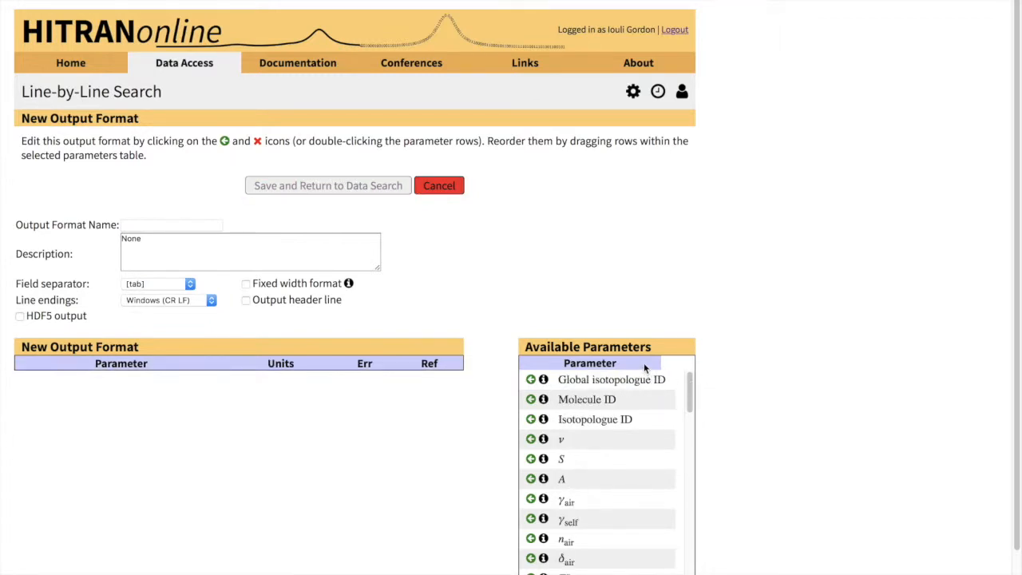
{"action": "mouse_move", "coordinate": [638, 396]}
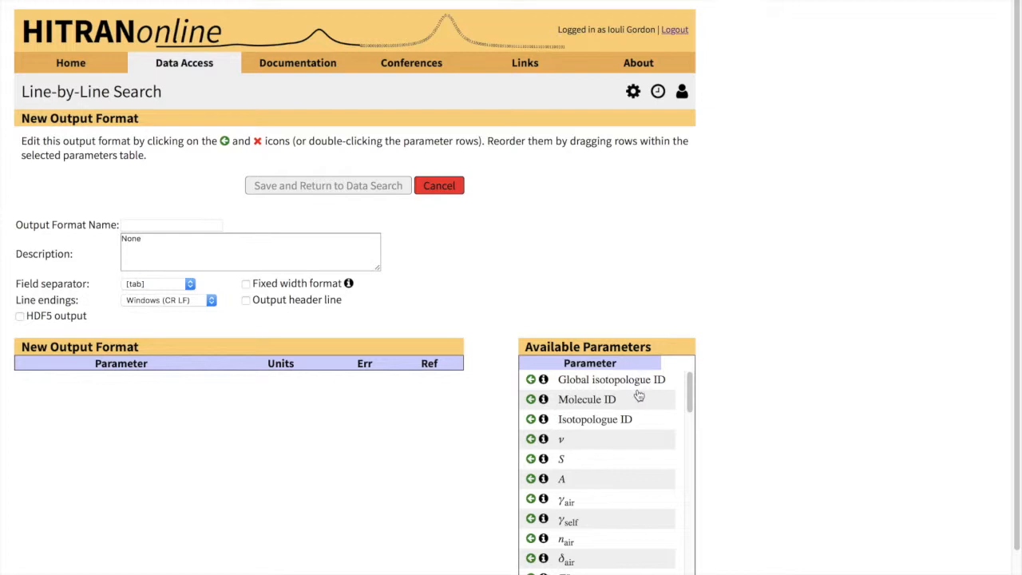
{"action": "mouse_move", "coordinate": [271, 399]}
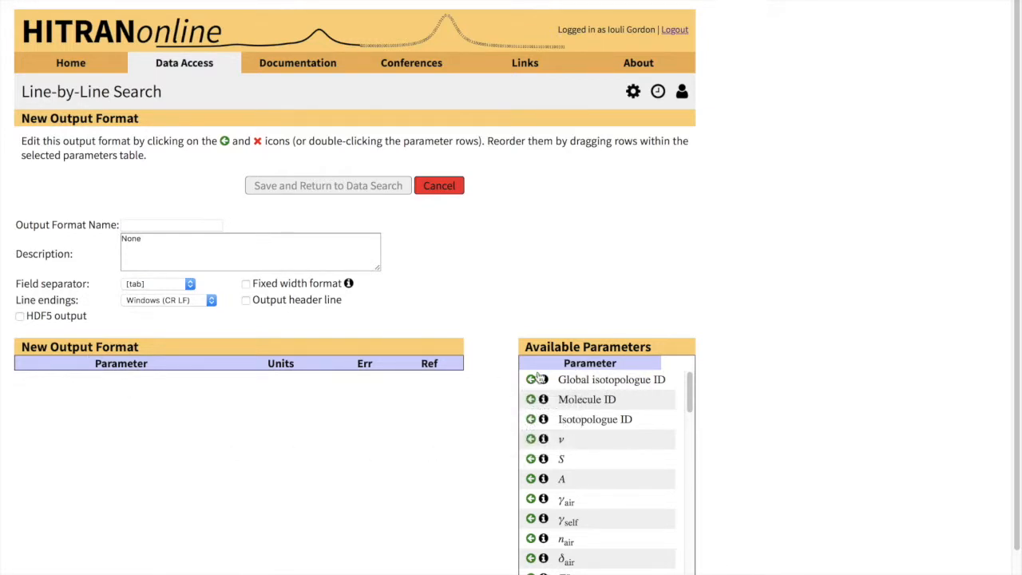
{"action": "mouse_move", "coordinate": [586, 399]}
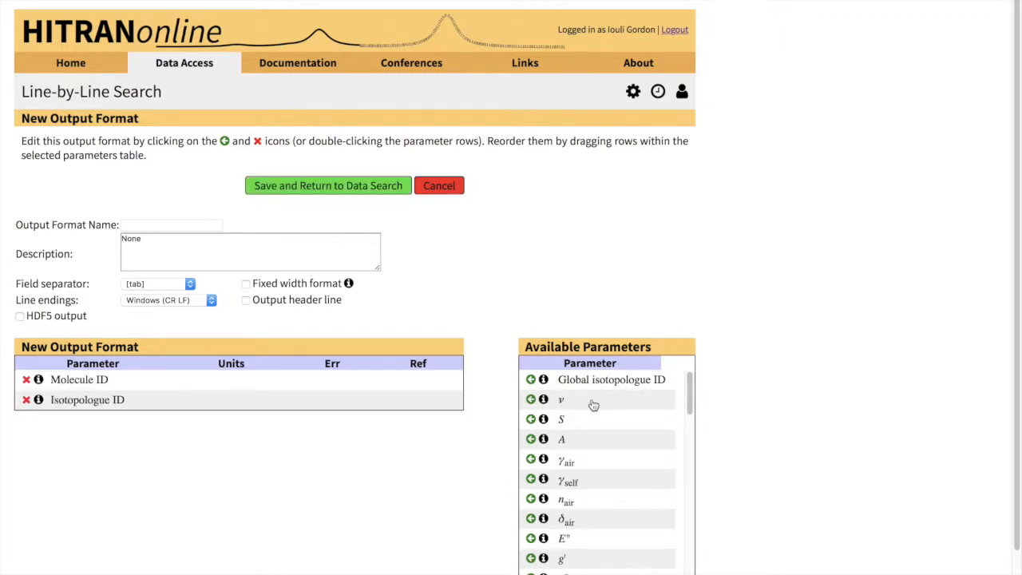
{"action": "mouse_move", "coordinate": [613, 407]}
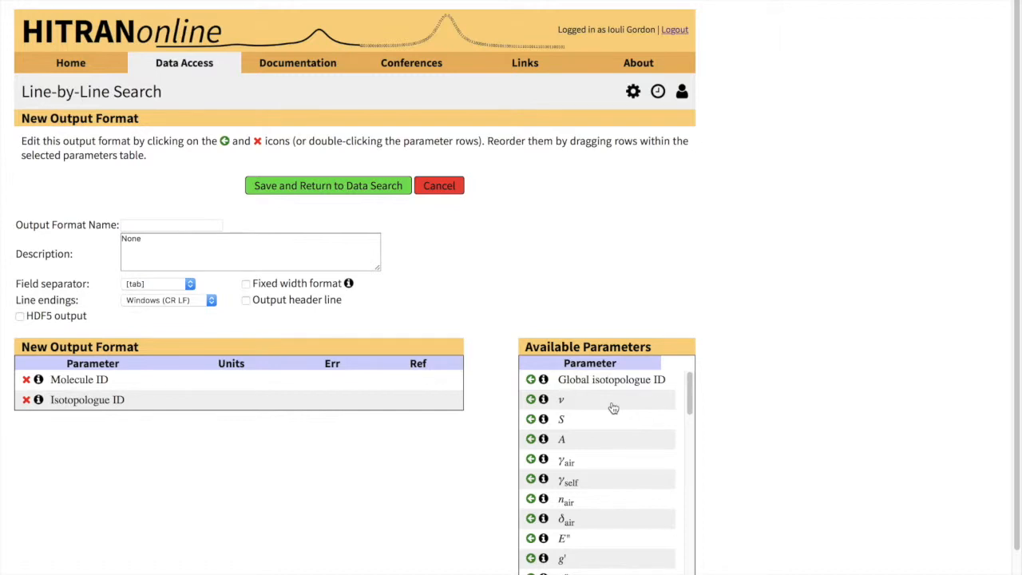
Step: Add ν and γair to the new output format's parameter table
{"action": "left_click", "coordinate": [530, 399]}
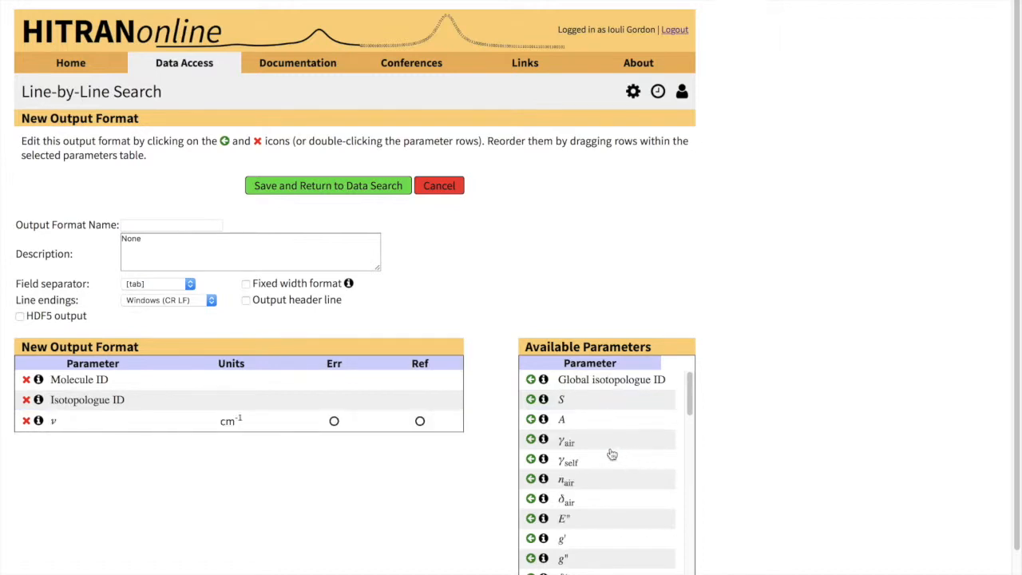
{"action": "left_click", "coordinate": [530, 441]}
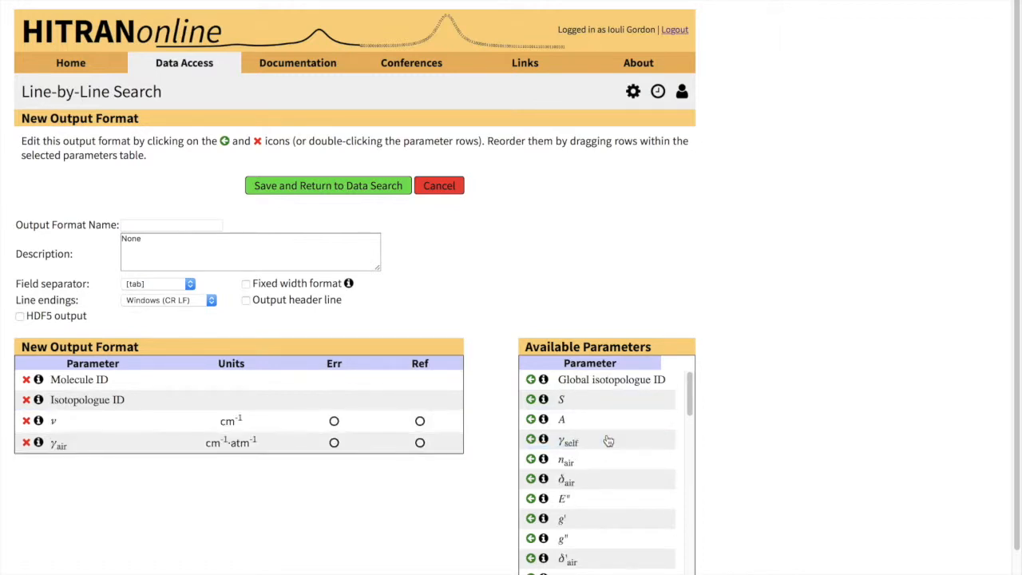
{"action": "mouse_move", "coordinate": [706, 373]}
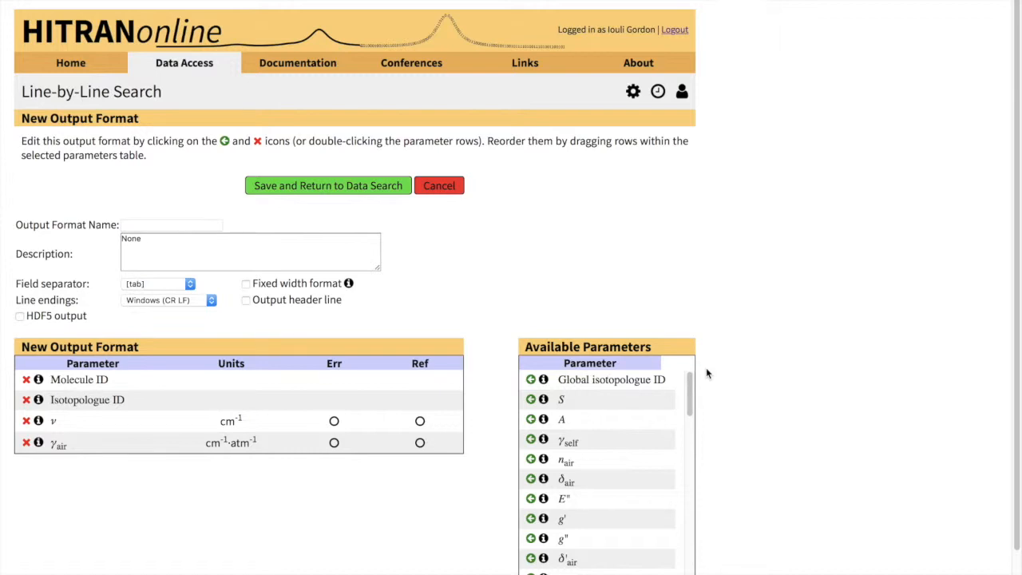
{"action": "mouse_move", "coordinate": [591, 465]}
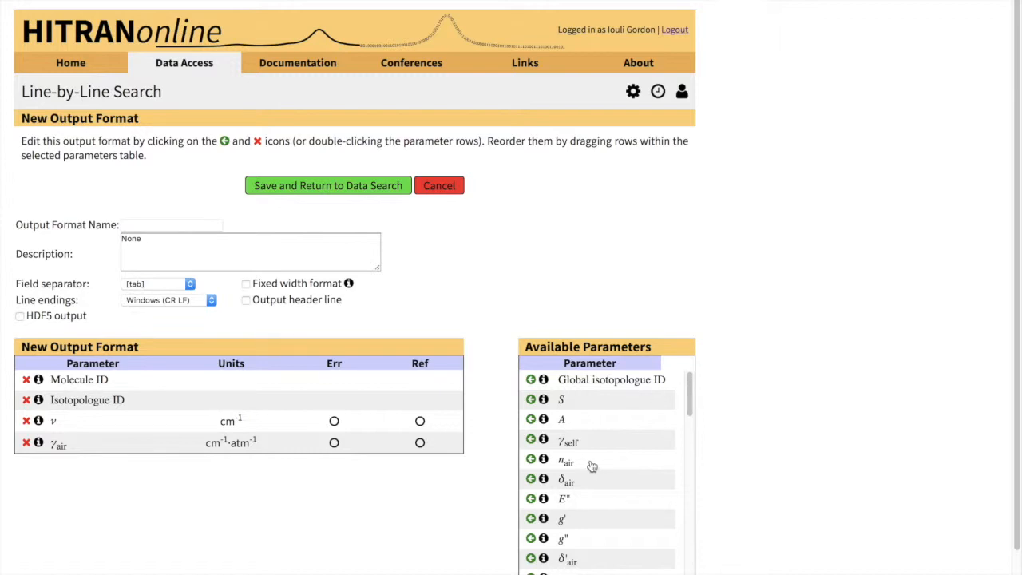
{"action": "mouse_move", "coordinate": [600, 495]}
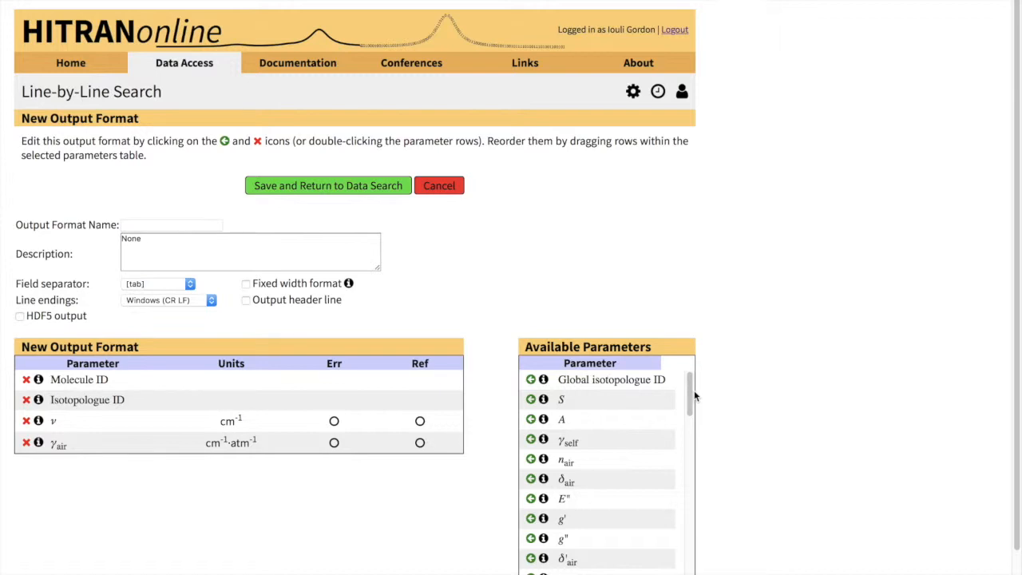
Step: Add γCO2 as the fifth parameter of the new output format
{"action": "scroll", "scroll_direction": "down", "scroll_amount": 3}
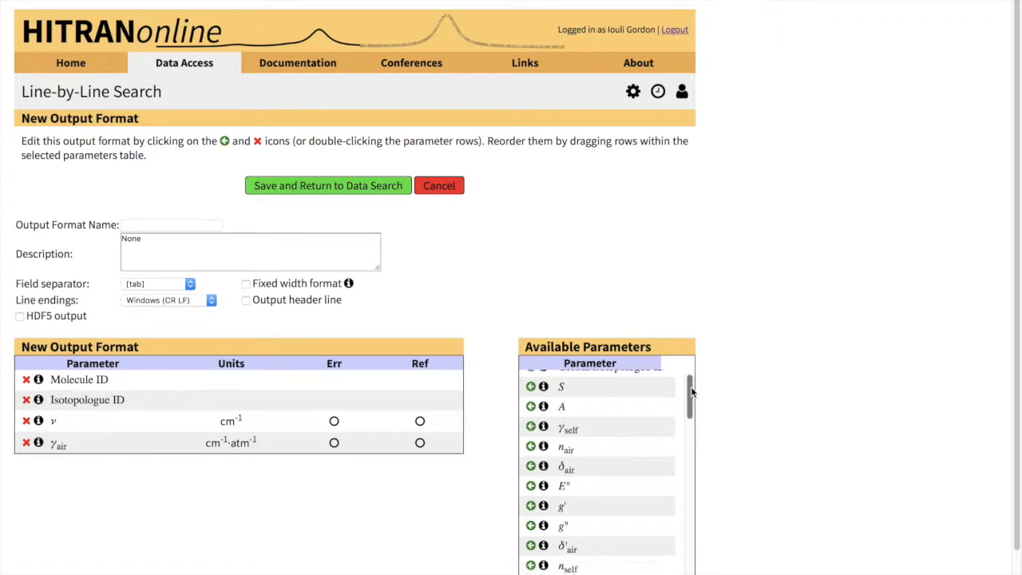
{"action": "scroll", "scroll_direction": "down", "scroll_amount": 3}
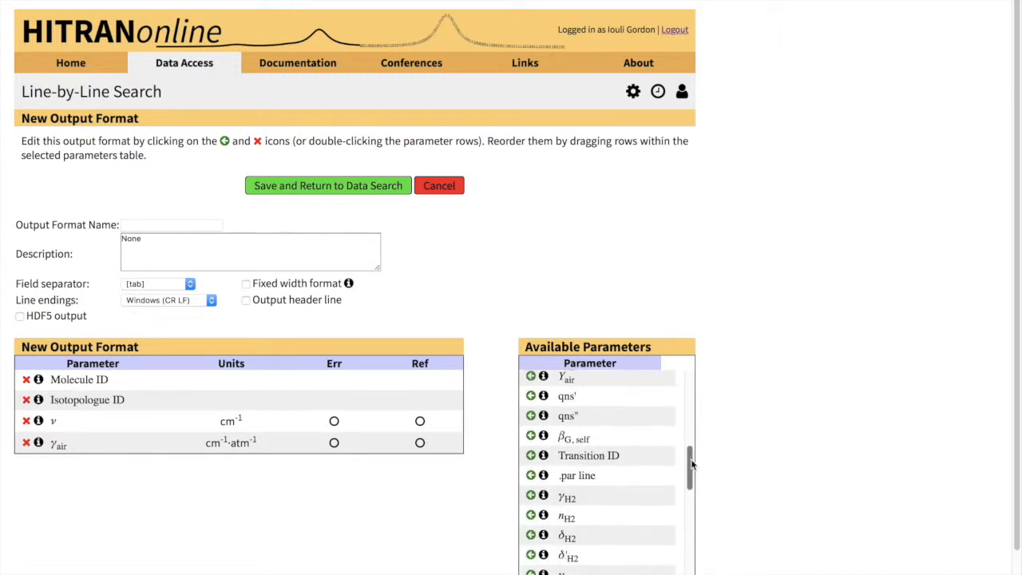
{"action": "scroll", "scroll_direction": "down", "scroll_amount": 3}
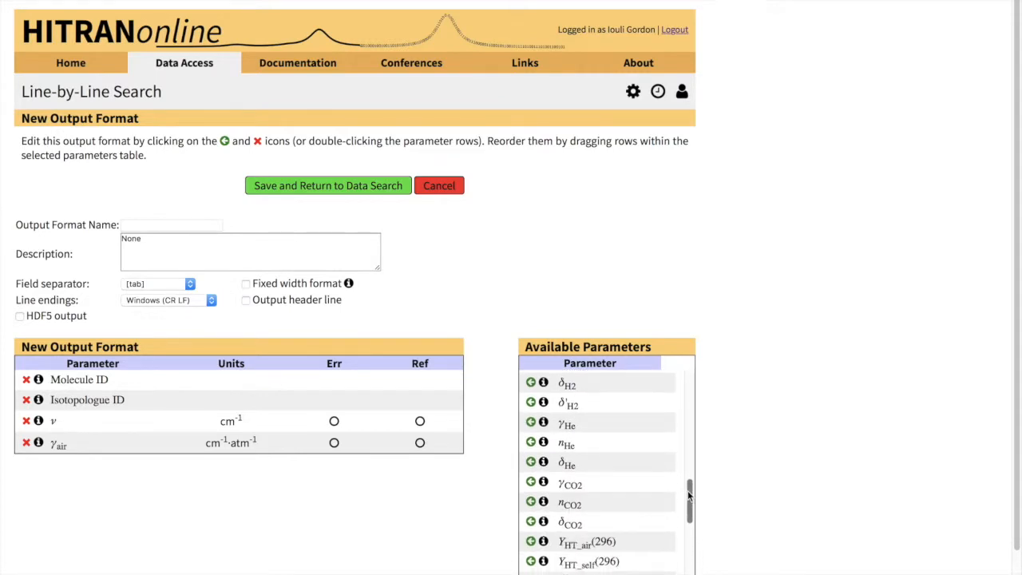
{"action": "left_click", "coordinate": [530, 483]}
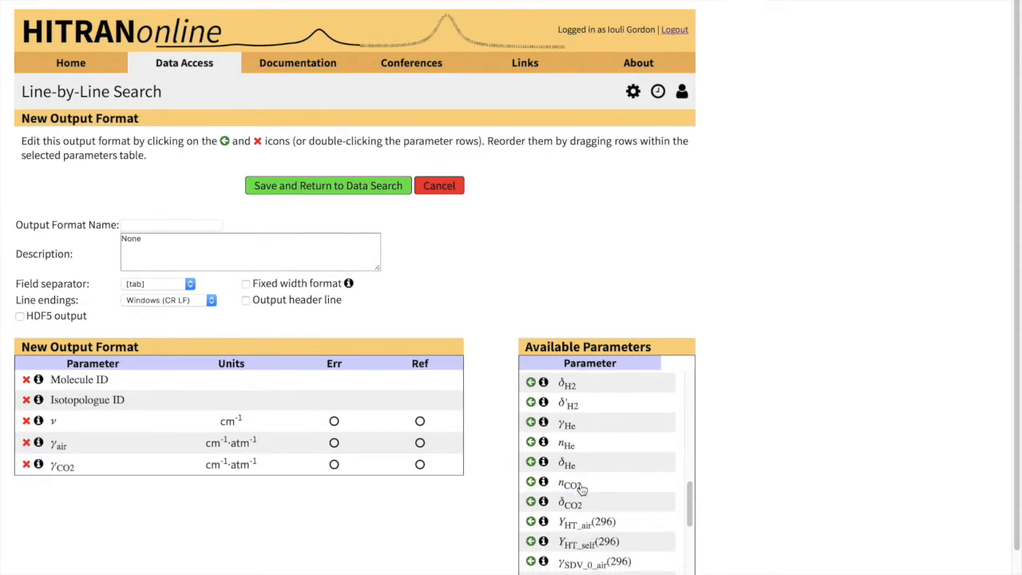
{"action": "mouse_move", "coordinate": [660, 449]}
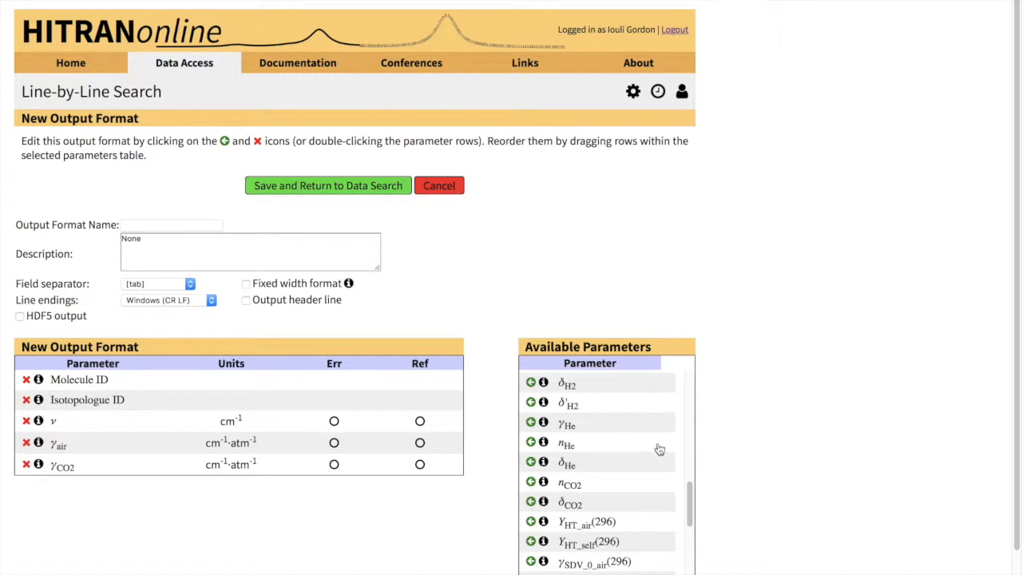
{"action": "mouse_move", "coordinate": [616, 423]}
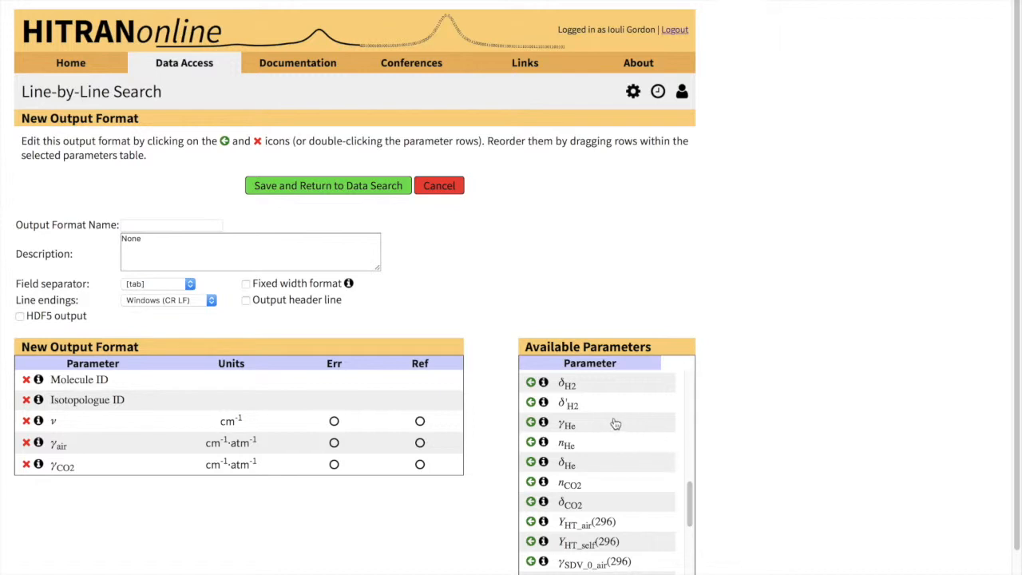
{"action": "mouse_move", "coordinate": [597, 427]}
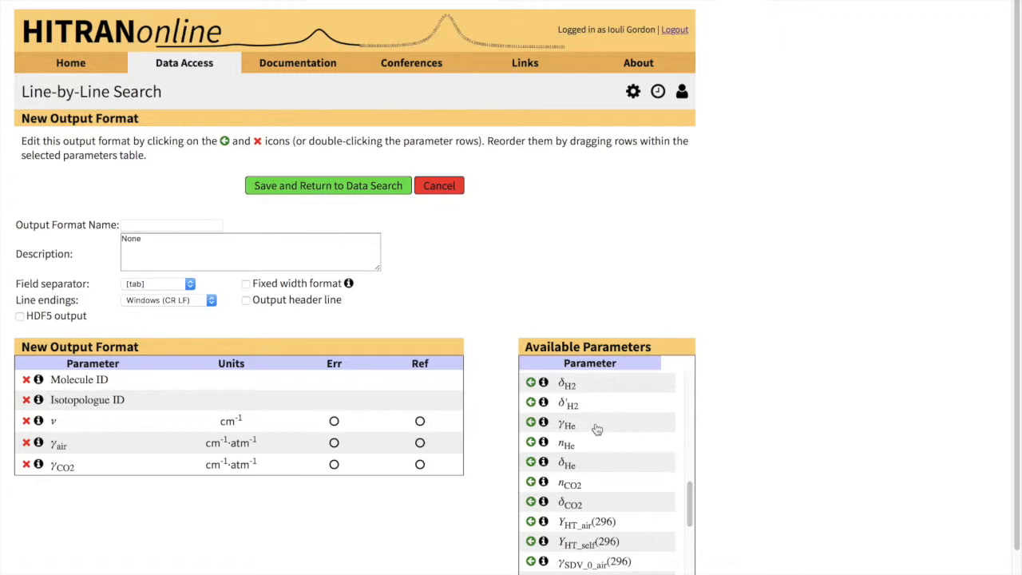
Step: Add γHe and enable Err and Ref fields for the broadening half-widths
{"action": "left_click", "coordinate": [530, 425]}
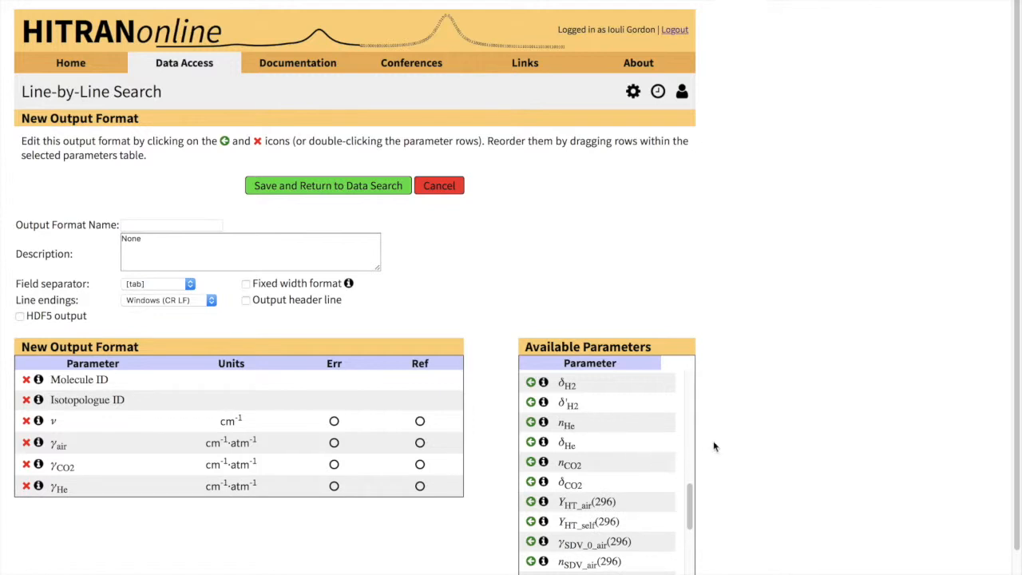
{"action": "mouse_move", "coordinate": [718, 447]}
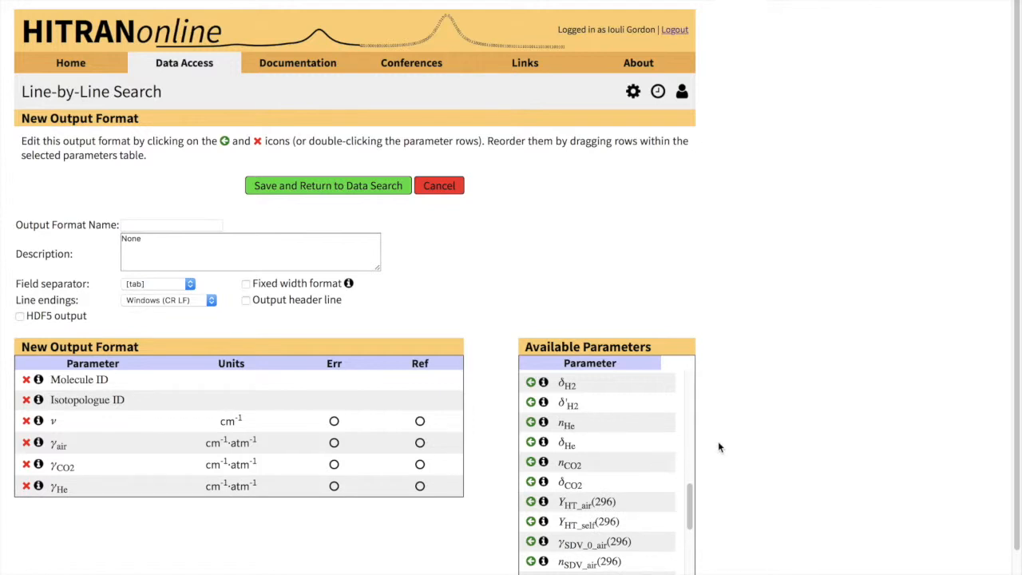
{"action": "mouse_move", "coordinate": [316, 435]}
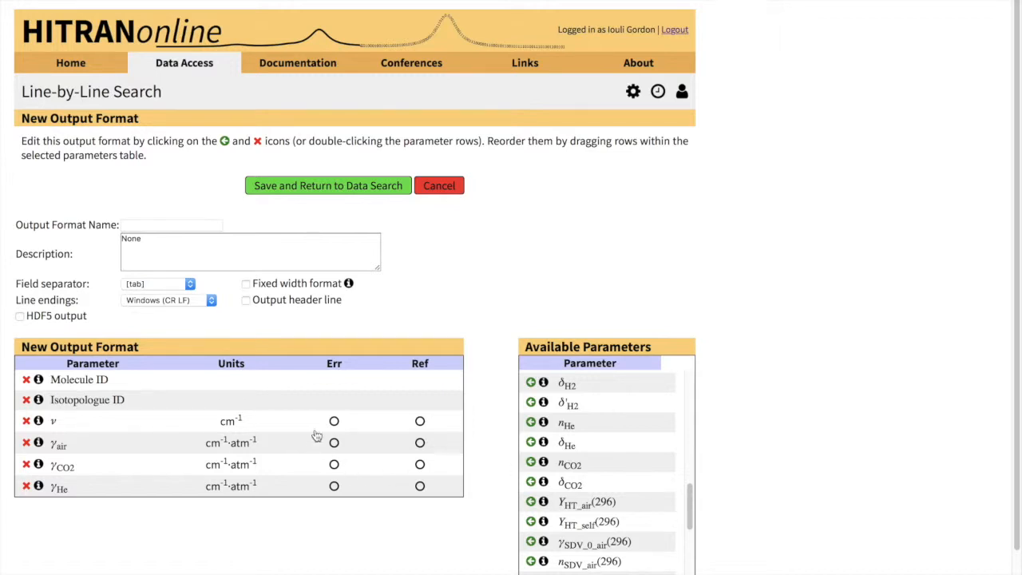
{"action": "left_click", "coordinate": [333, 442]}
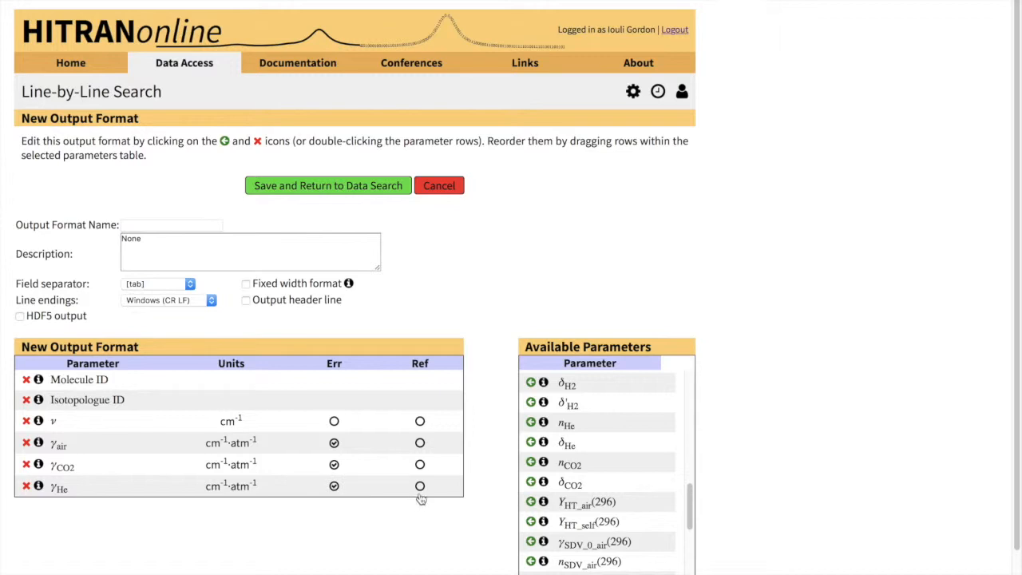
{"action": "left_click", "coordinate": [418, 444]}
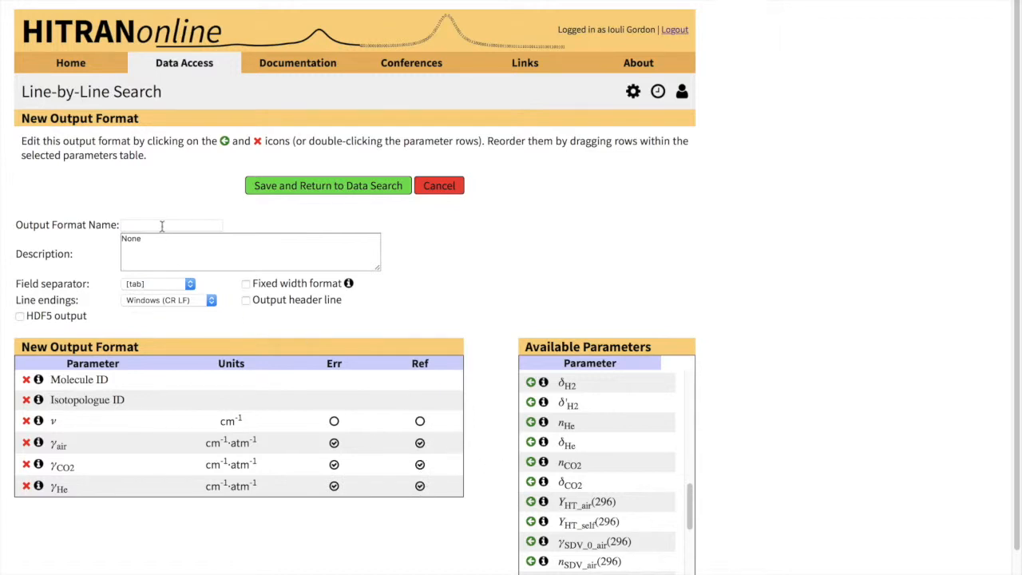
Step: Name the output format Tutorial-3 and keep Windows (CR LF) line endings
{"action": "left_click", "coordinate": [172, 223]}
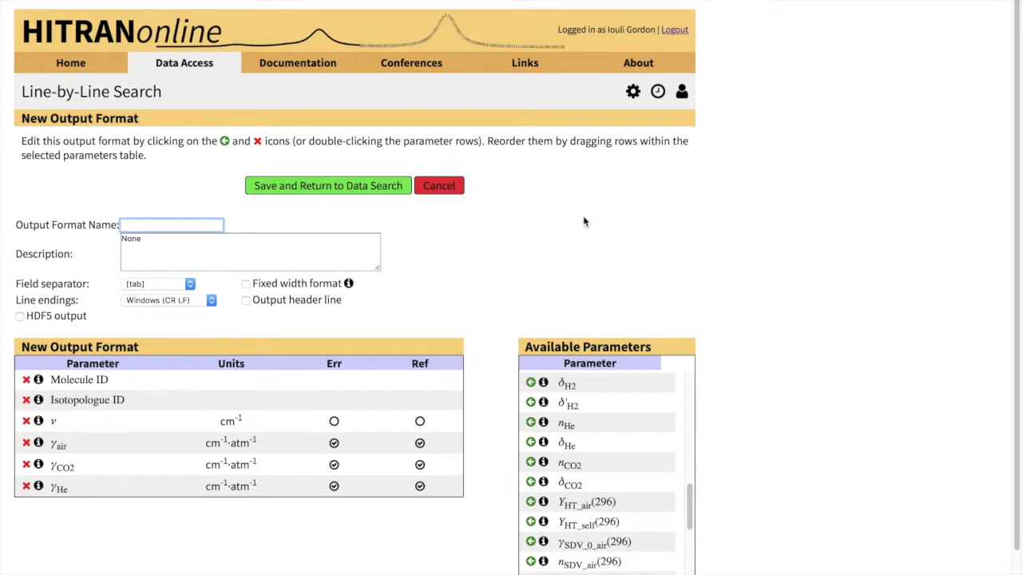
{"action": "mouse_move", "coordinate": [603, 224]}
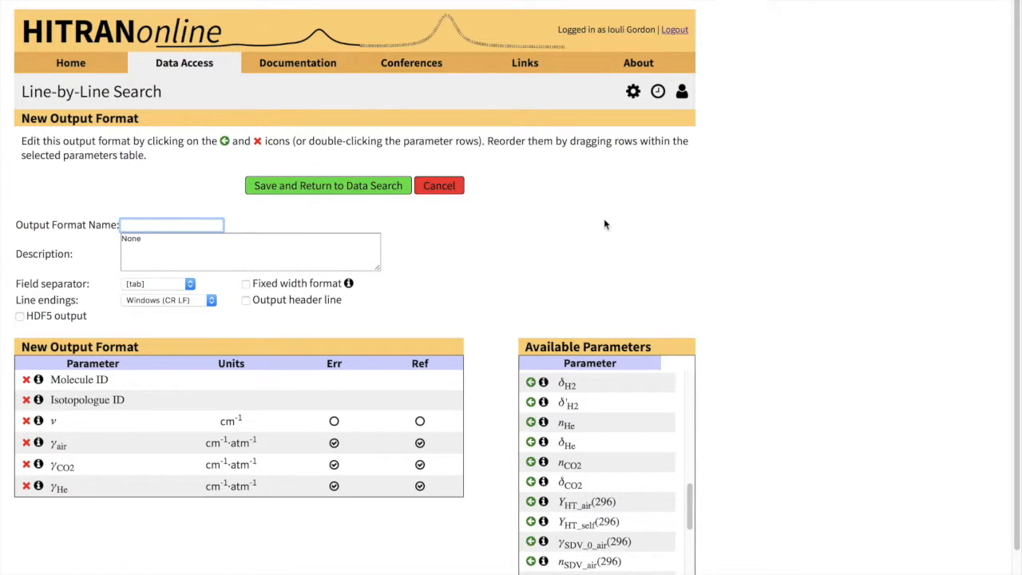
{"action": "type", "text": "Tutorial-3"}
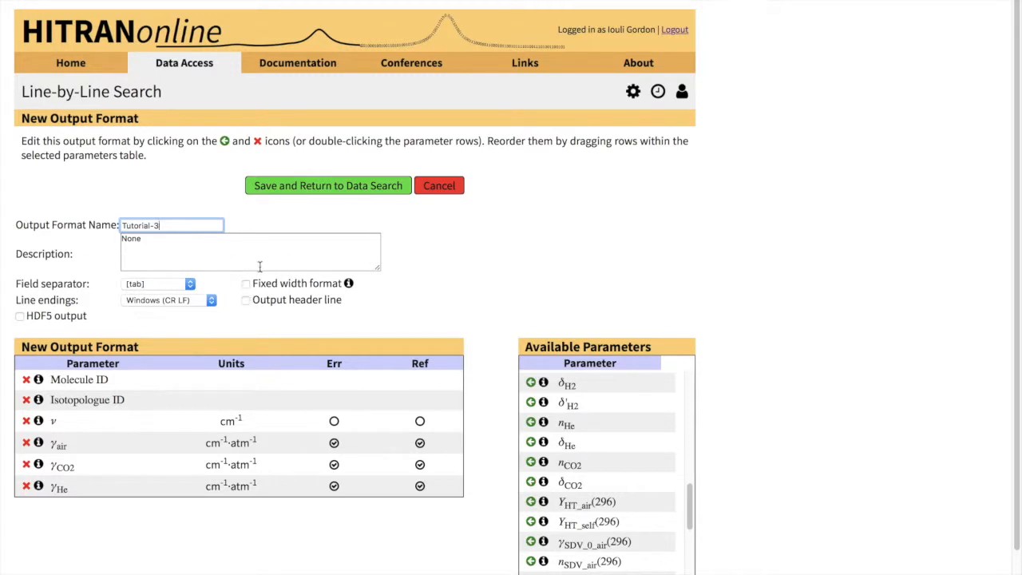
{"action": "mouse_move", "coordinate": [202, 310]}
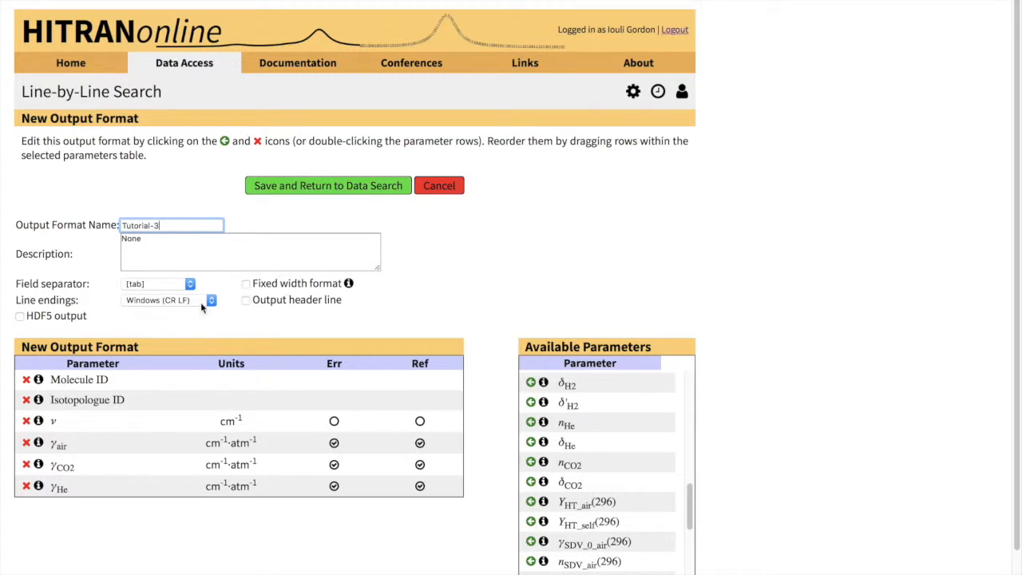
{"action": "mouse_move", "coordinate": [499, 278]}
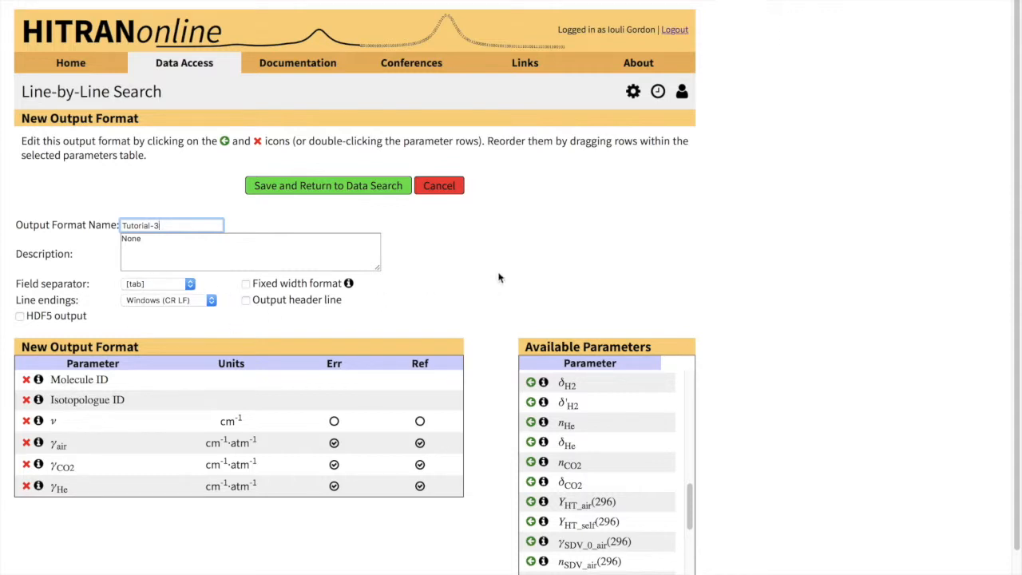
{"action": "mouse_move", "coordinate": [527, 246]}
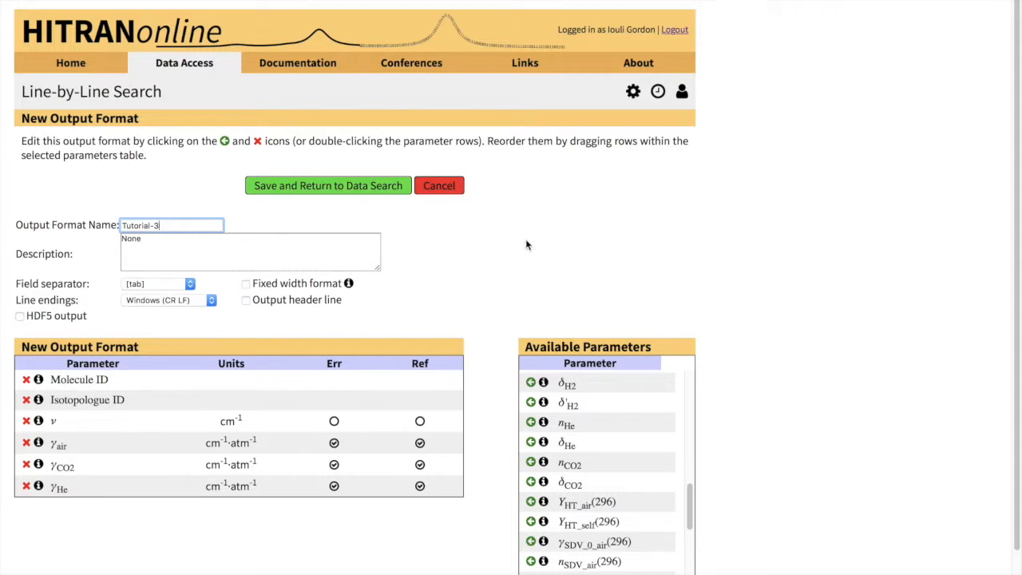
{"action": "mouse_move", "coordinate": [431, 261]}
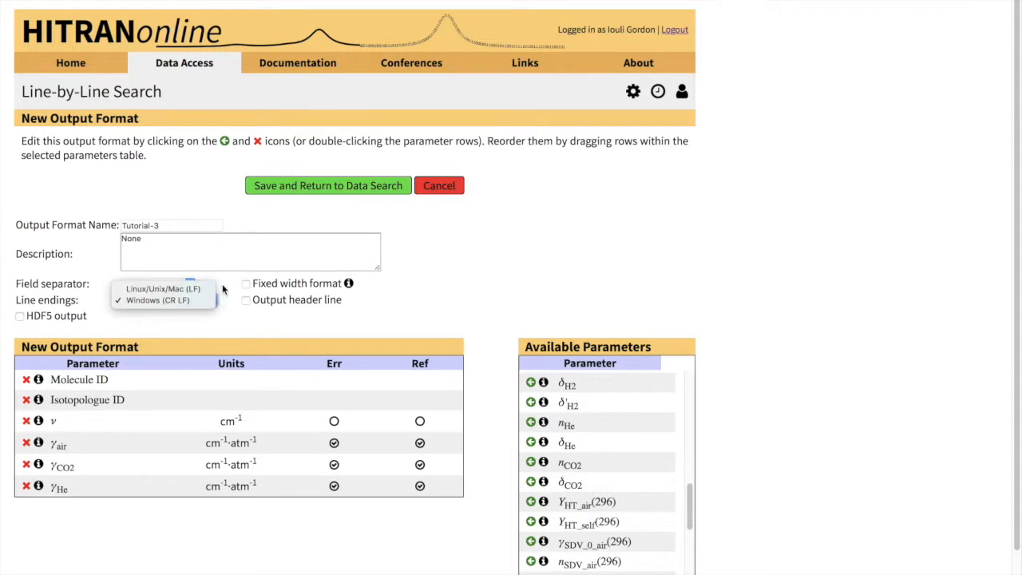
{"action": "left_click", "coordinate": [156, 284]}
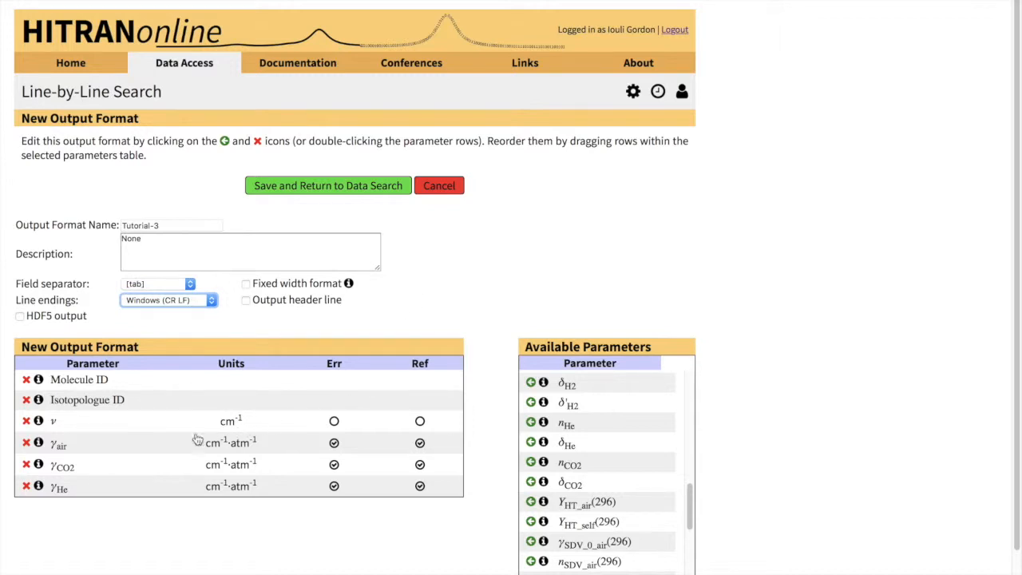
{"action": "mouse_move", "coordinate": [249, 291]}
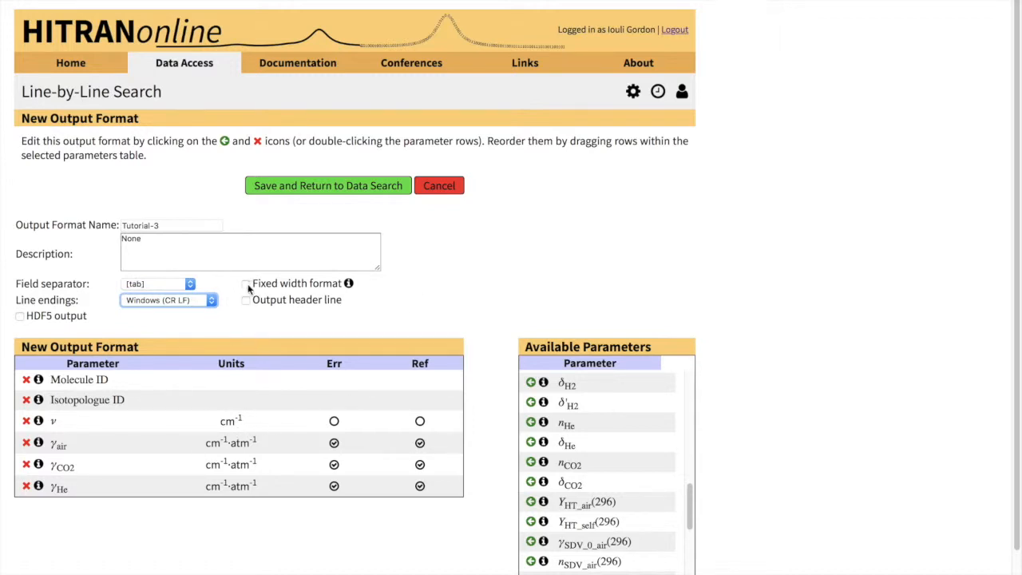
Step: Switch Tutorial-3 to fixed-width columns and include an output header line
{"action": "left_click", "coordinate": [245, 284]}
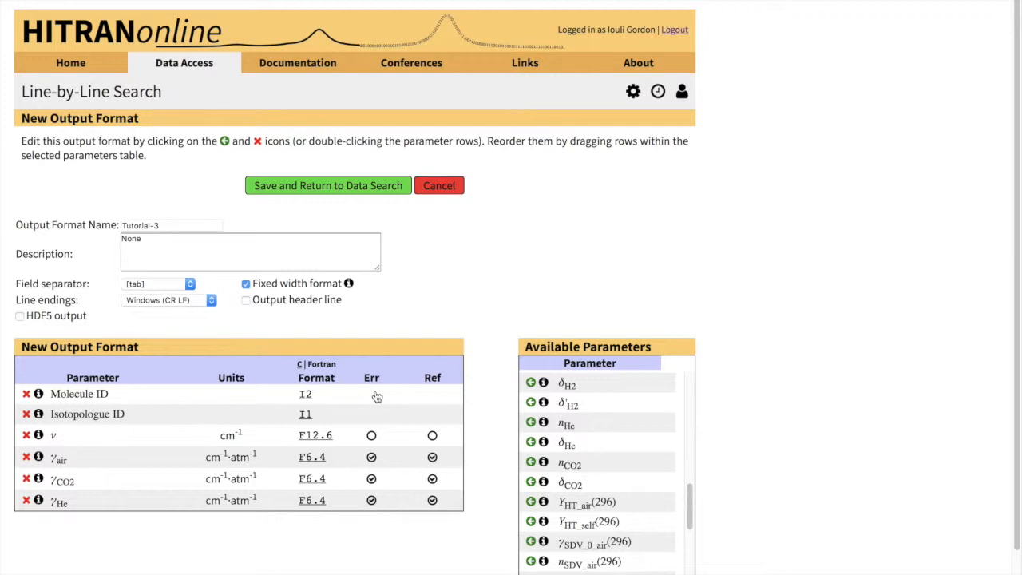
{"action": "mouse_move", "coordinate": [302, 345]}
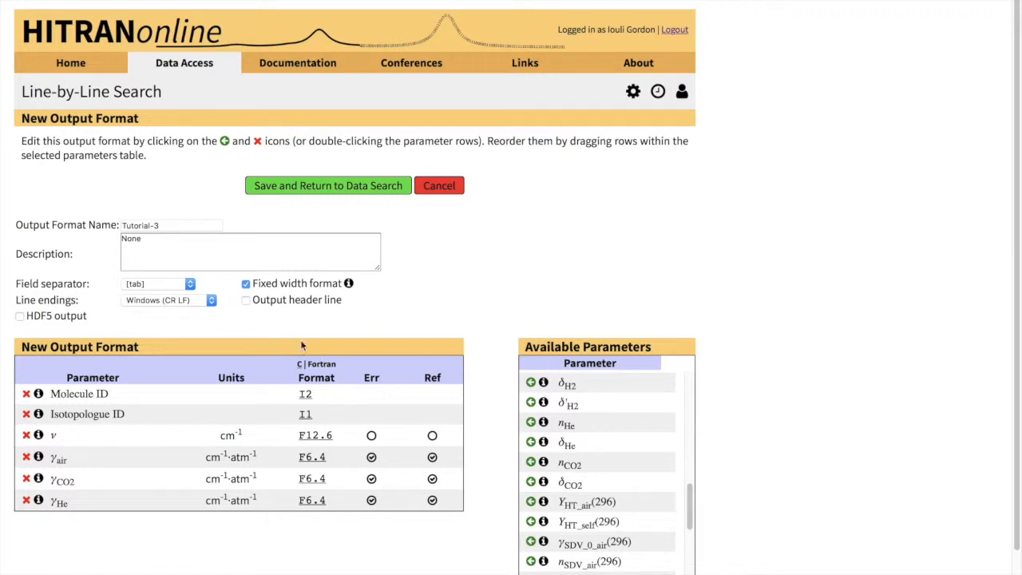
{"action": "mouse_move", "coordinate": [284, 285]}
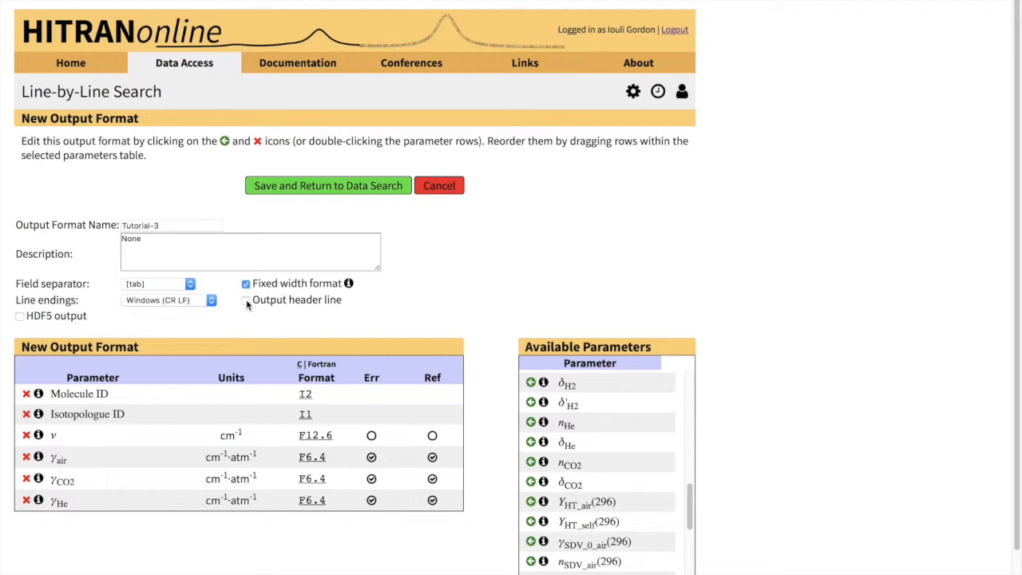
{"action": "left_click", "coordinate": [246, 300]}
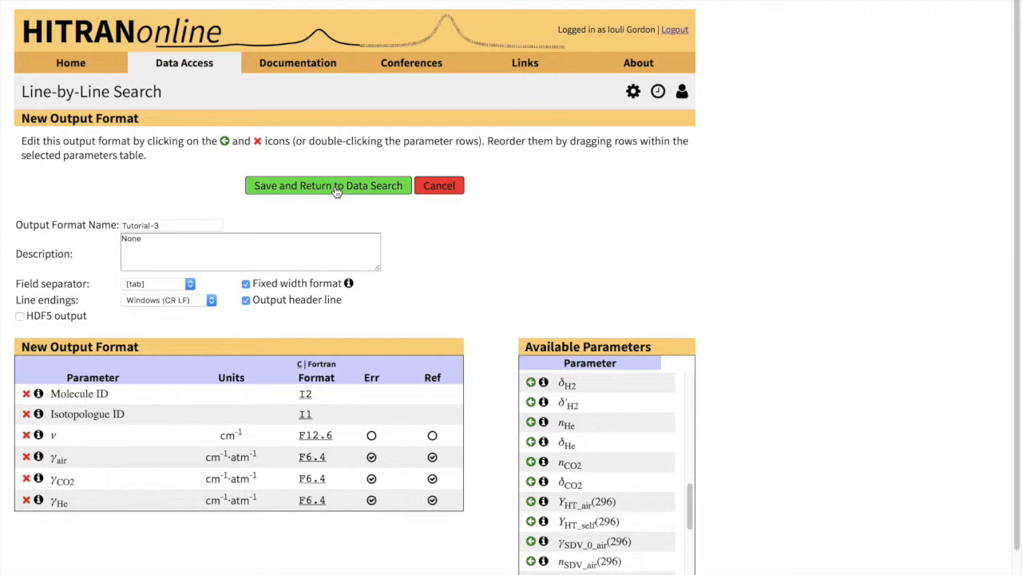
Step: Save Tutorial-3 and locate it in the Available Output Formats list
{"action": "left_click", "coordinate": [327, 186]}
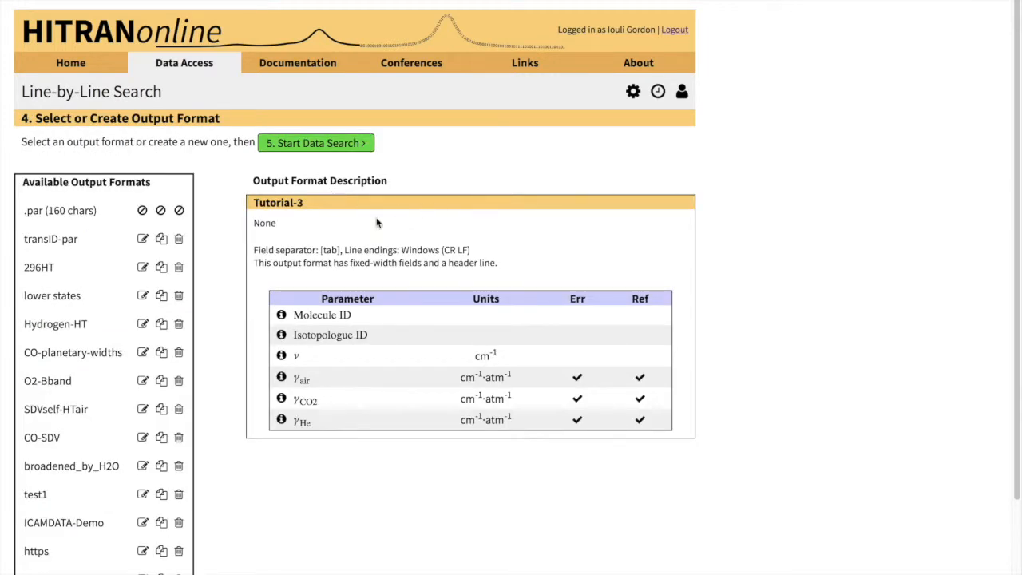
{"action": "scroll", "scroll_direction": "down", "scroll_amount": 3}
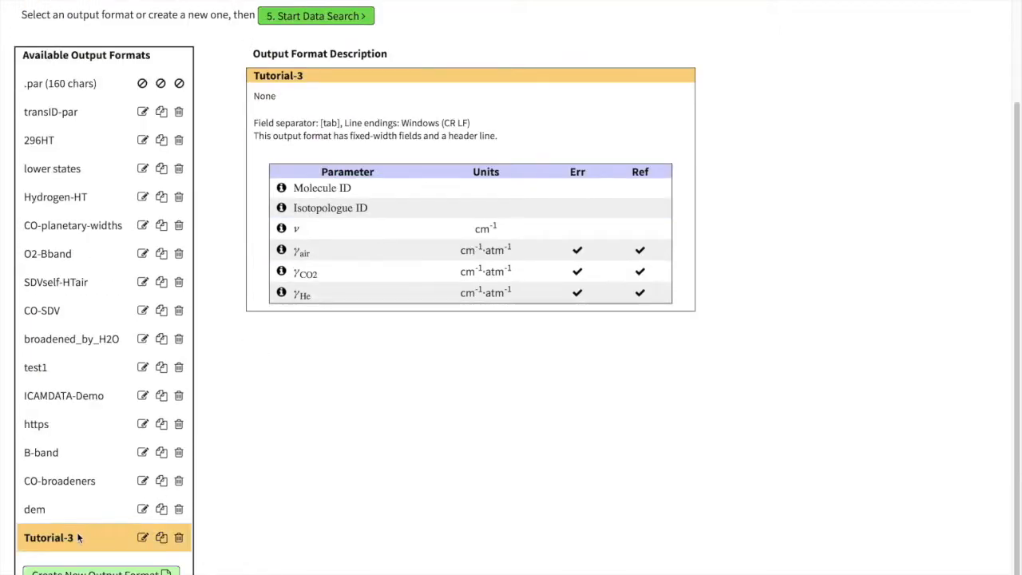
{"action": "scroll", "scroll_direction": "up", "scroll_amount": 3}
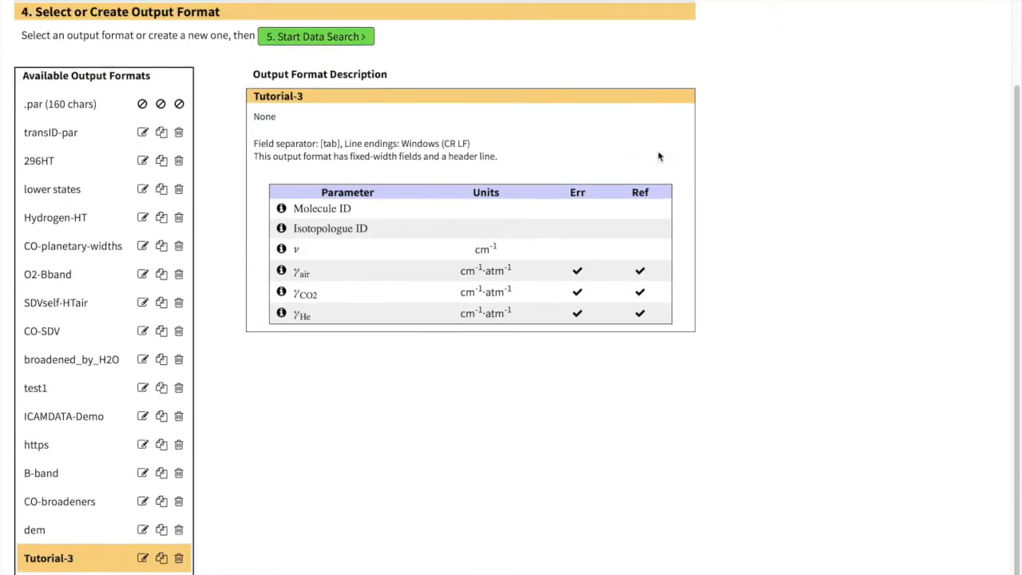
{"action": "scroll", "scroll_direction": "up", "scroll_amount": 3}
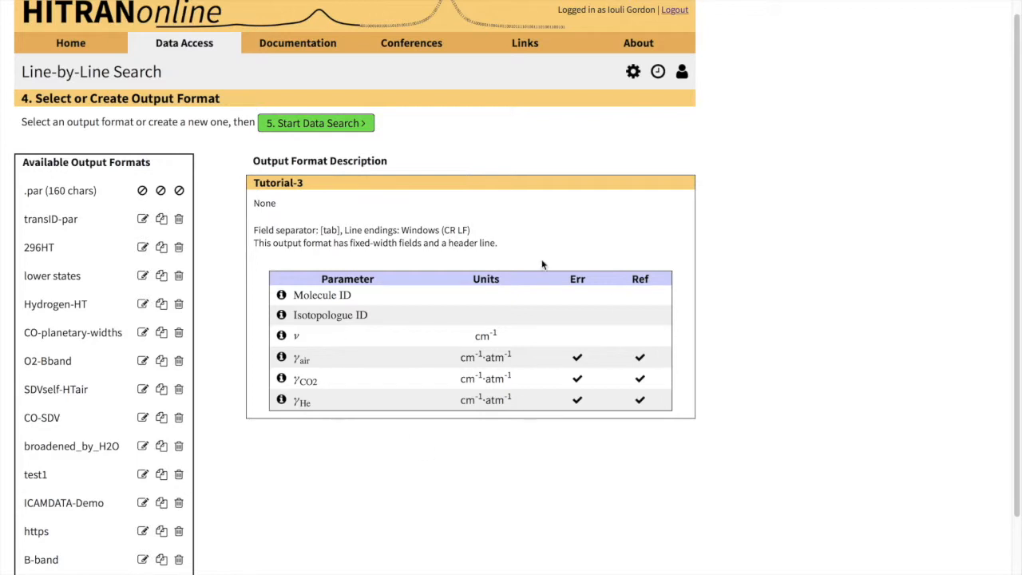
{"action": "mouse_move", "coordinate": [457, 151]}
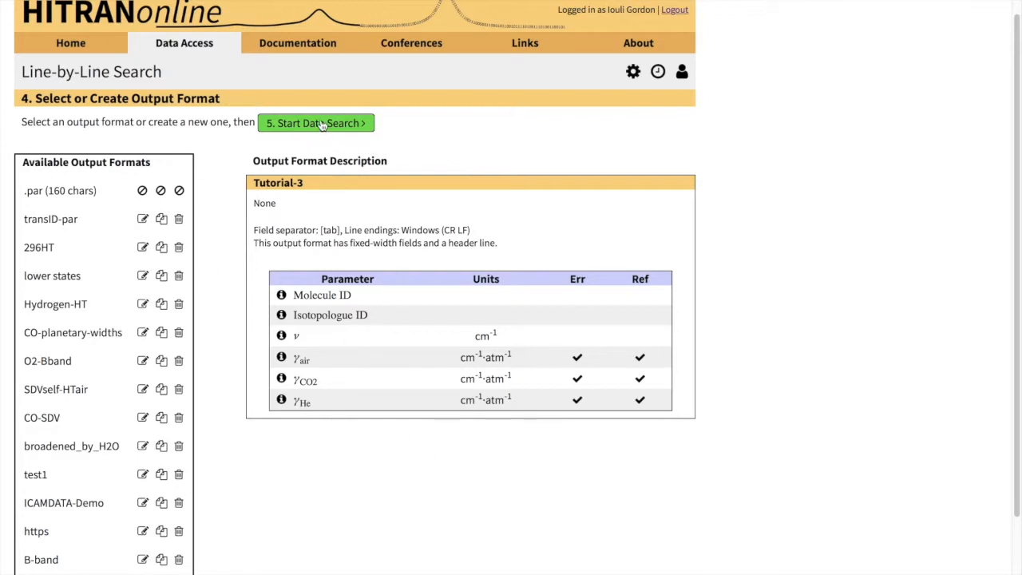
Step: Start the data search, returning 2911 transitions with four output files and an intensity plot
{"action": "left_click", "coordinate": [317, 123]}
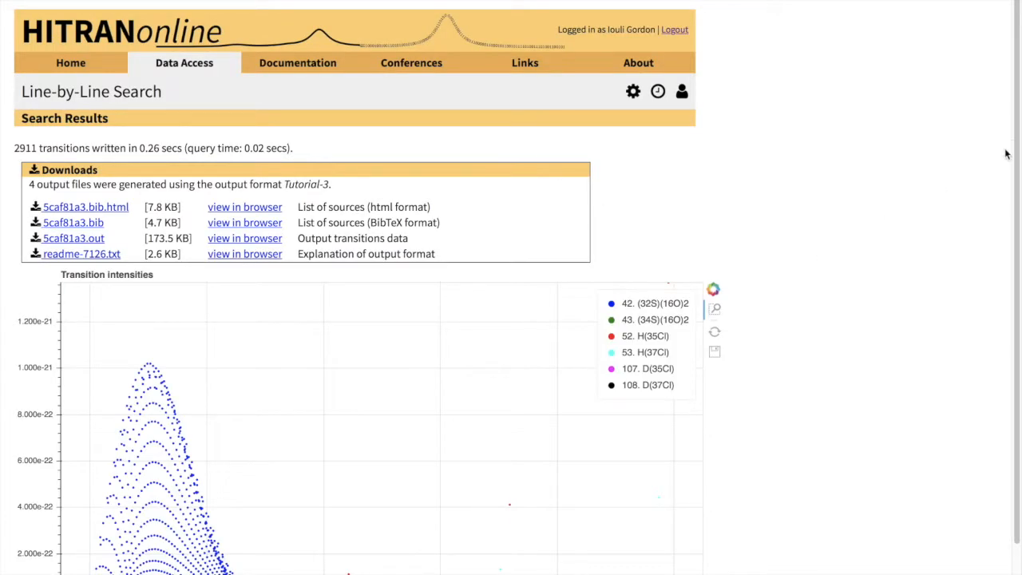
{"action": "scroll", "scroll_direction": "down", "scroll_amount": 3}
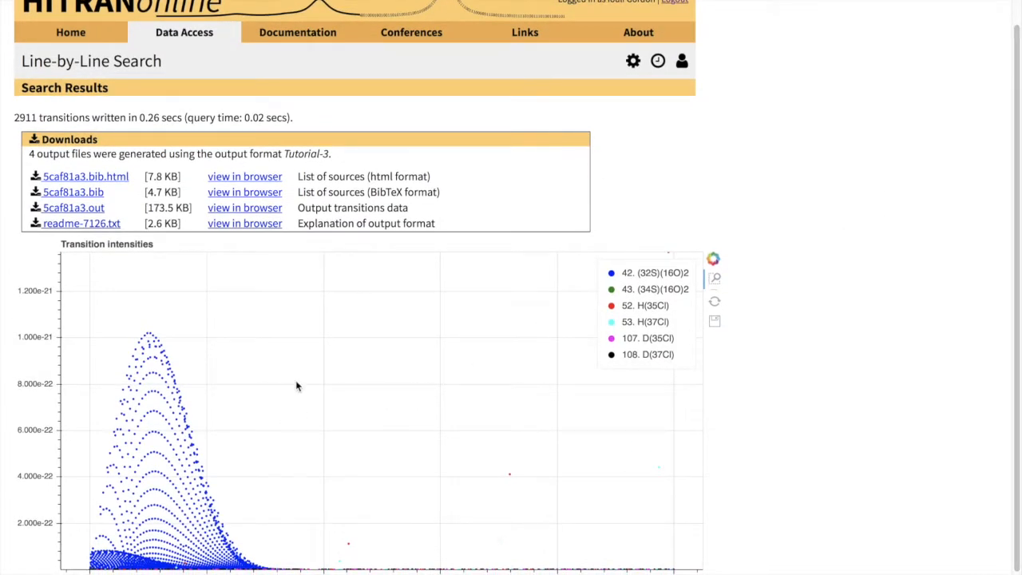
{"action": "mouse_move", "coordinate": [111, 457]}
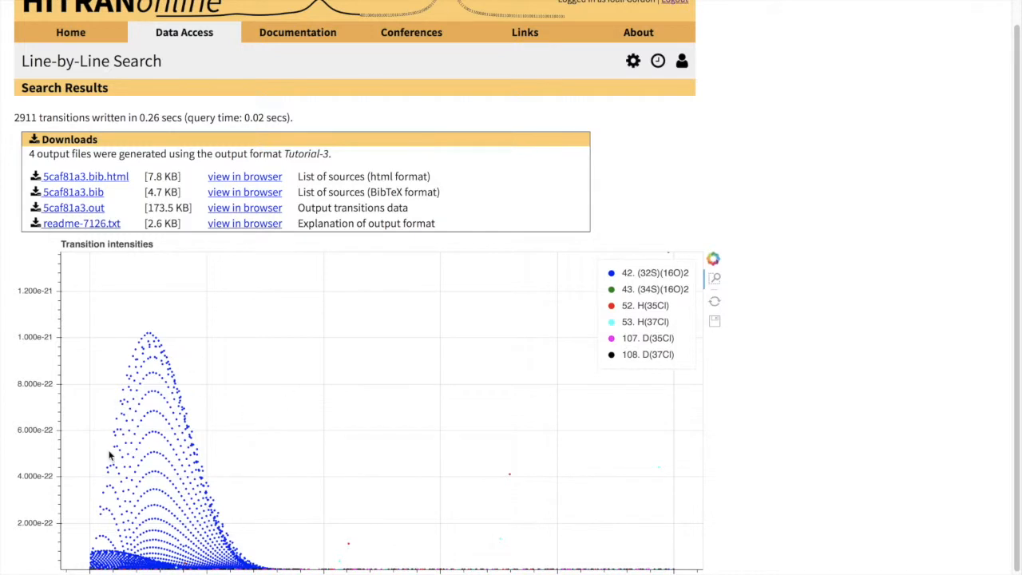
{"action": "mouse_move", "coordinate": [527, 495]}
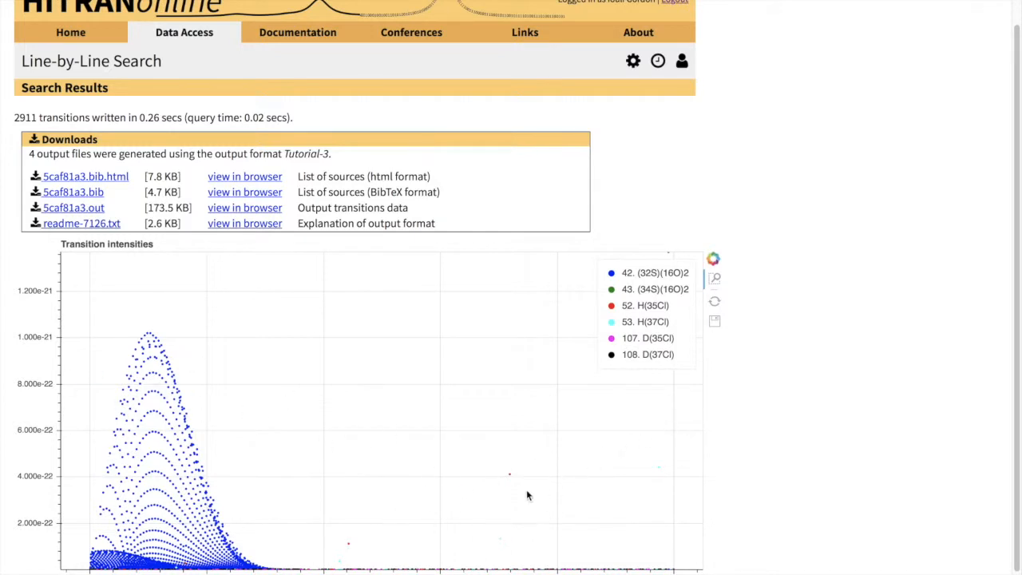
{"action": "mouse_move", "coordinate": [249, 304]}
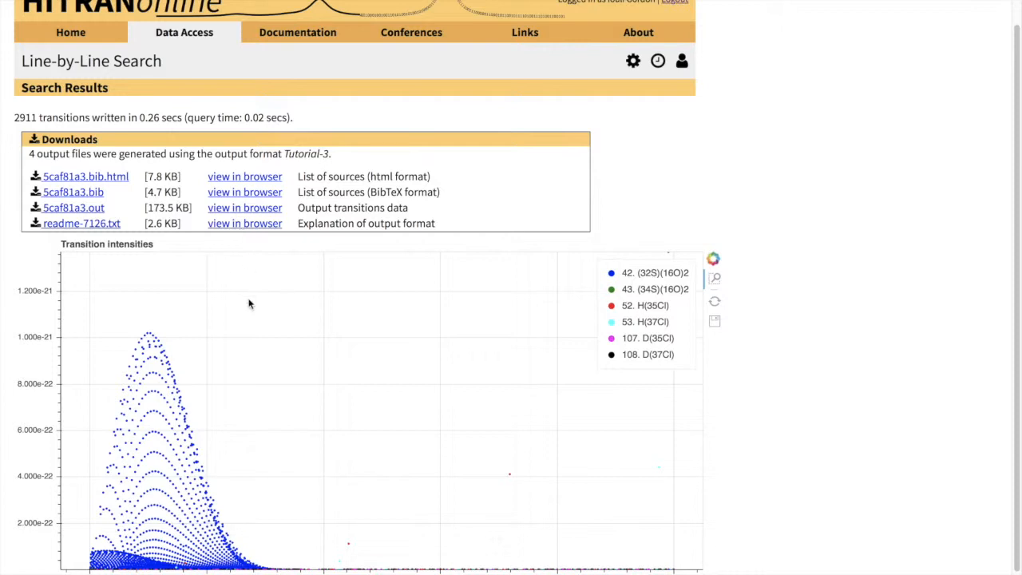
{"action": "mouse_move", "coordinate": [246, 208]}
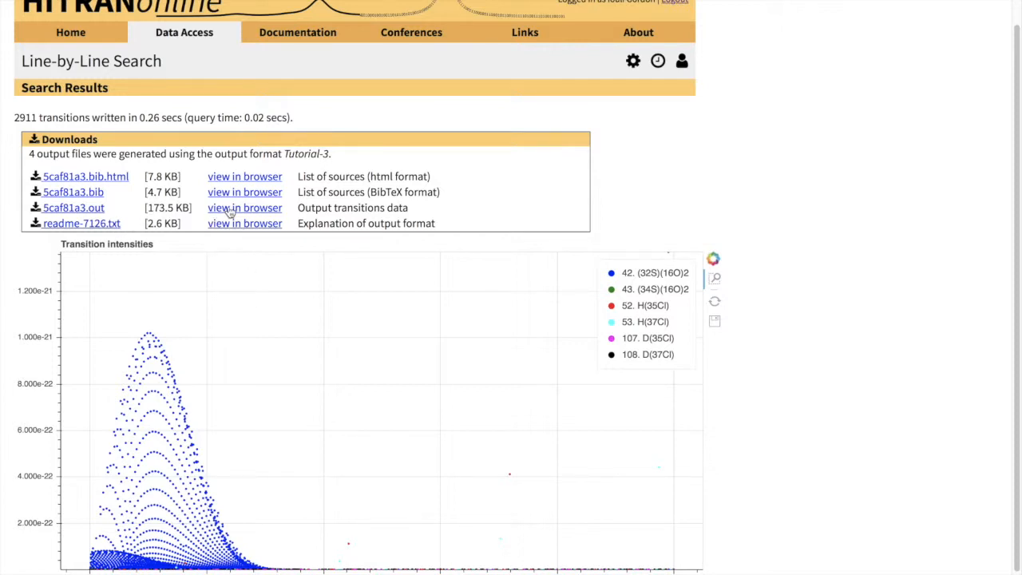
Step: View the .out transitions file in the browser with its fixed-width wavenumber and half-width columns
{"action": "left_click", "coordinate": [244, 208]}
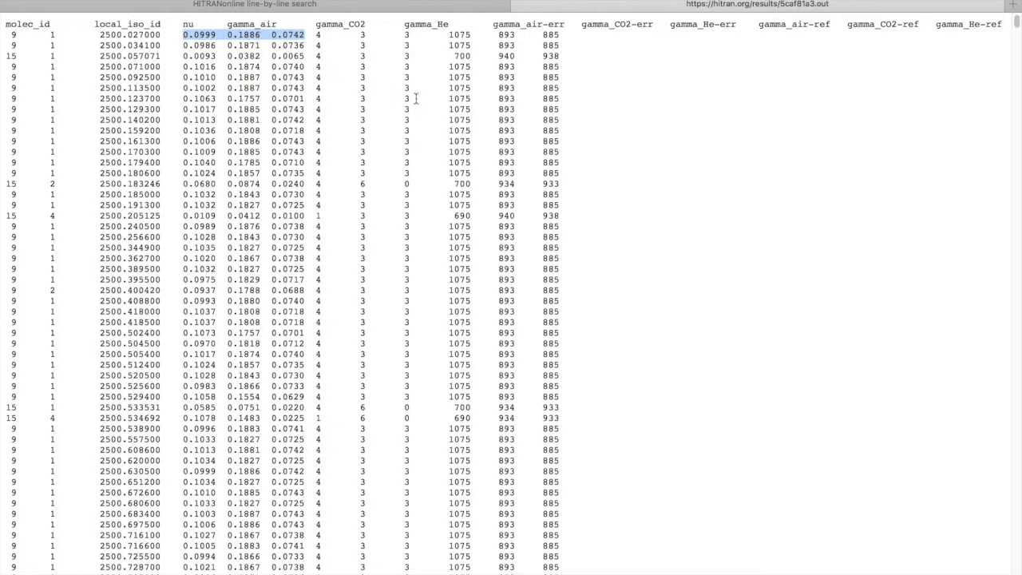
{"action": "mouse_move", "coordinate": [435, 91]}
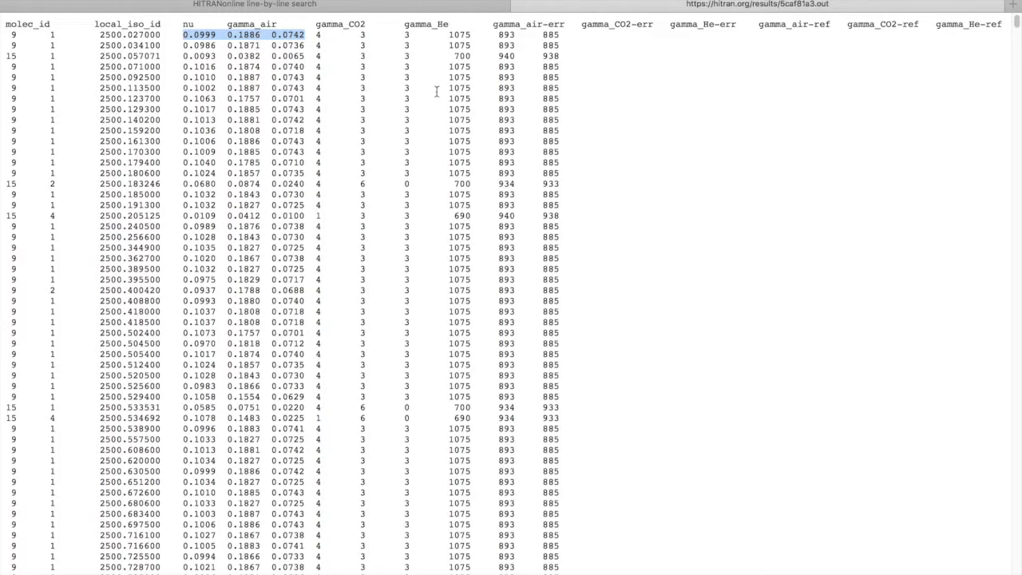
{"action": "mouse_move", "coordinate": [626, 94]}
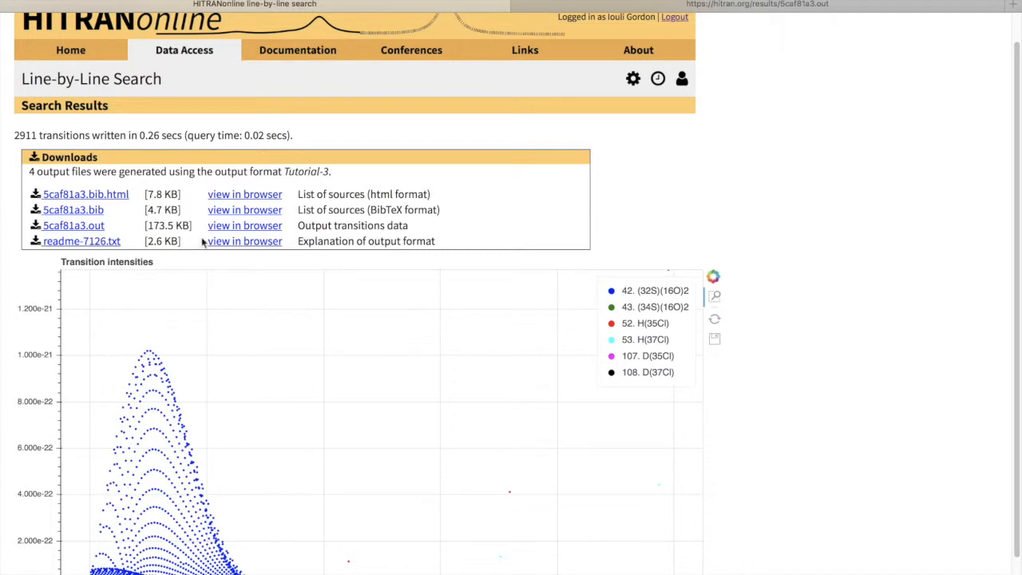
{"action": "mouse_move", "coordinate": [233, 198]}
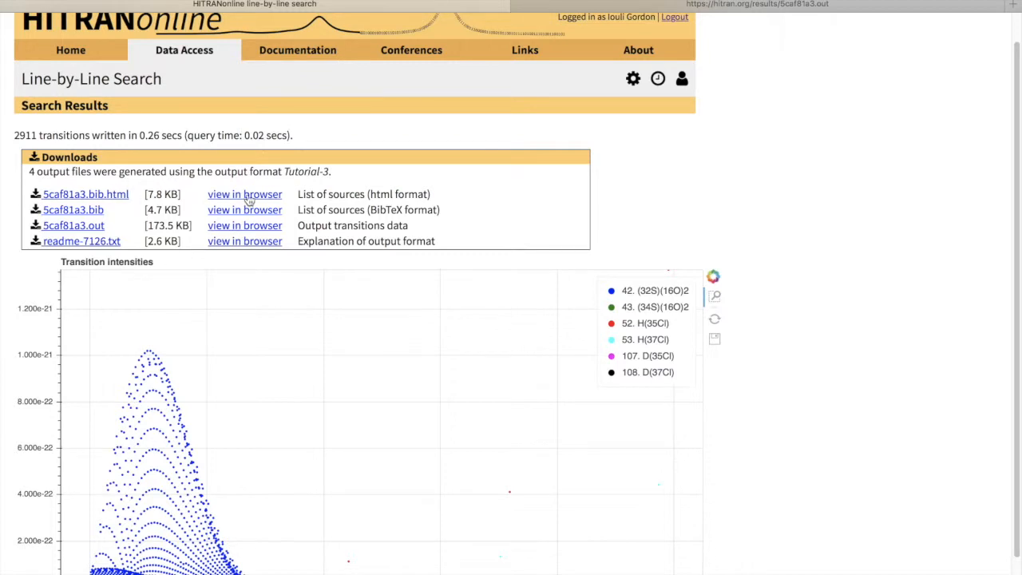
Step: View the .bib.html list of sources showing the HITRAN2016 citation and numbered references
{"action": "left_click", "coordinate": [245, 195]}
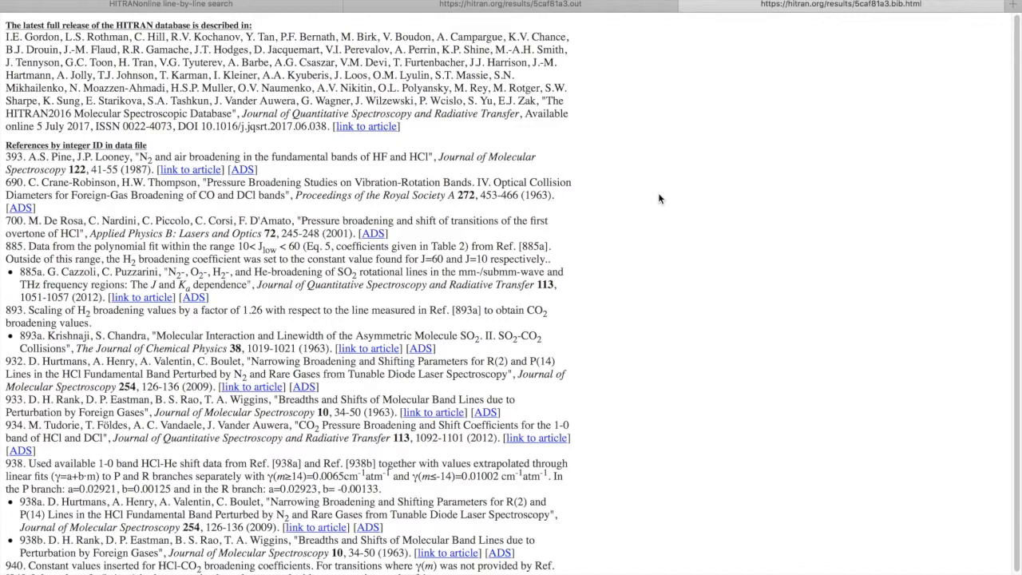
{"action": "mouse_move", "coordinate": [45, 229]}
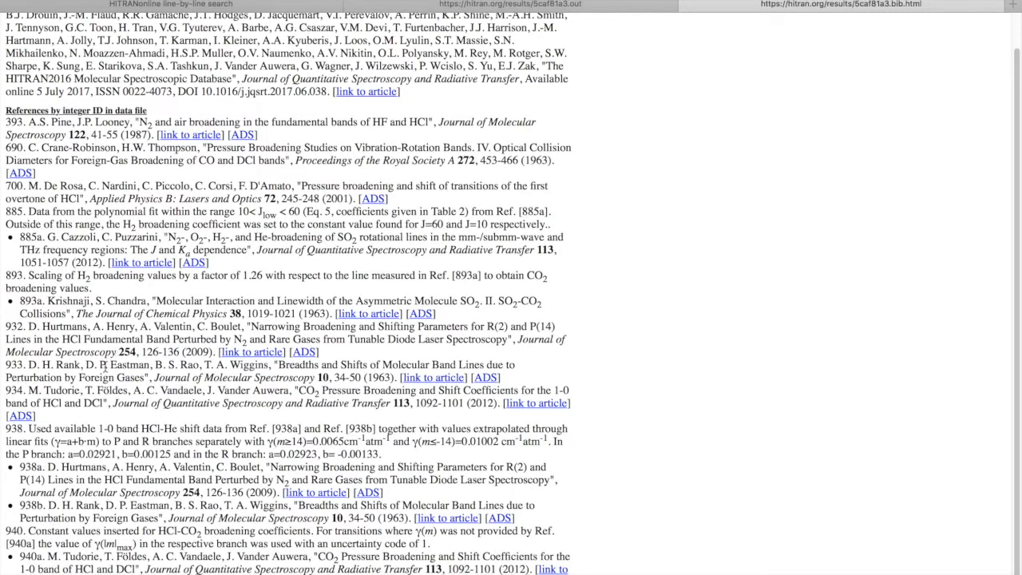
{"action": "mouse_move", "coordinate": [709, 310]}
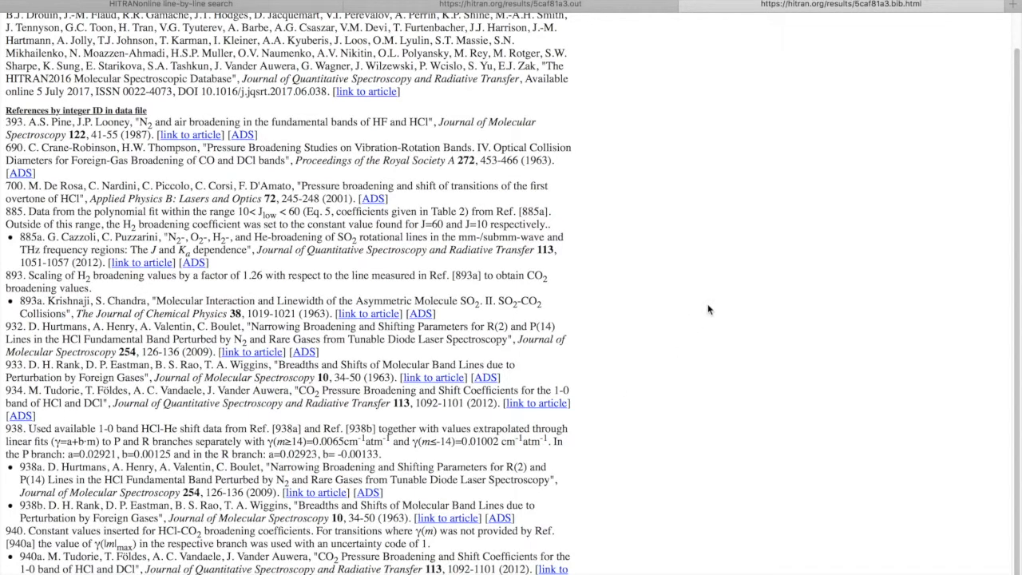
{"action": "mouse_move", "coordinate": [714, 316]}
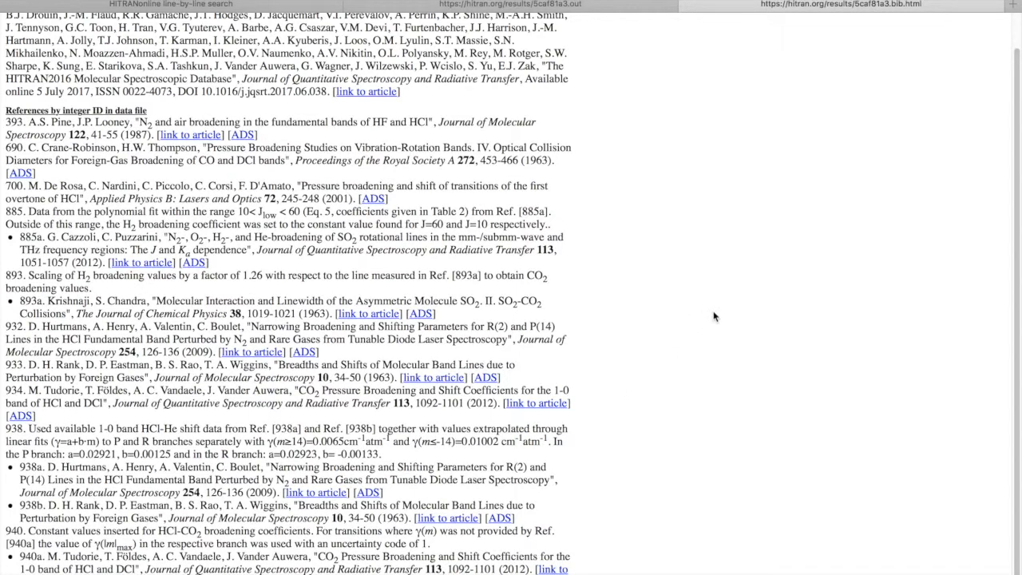
{"action": "mouse_move", "coordinate": [652, 422]}
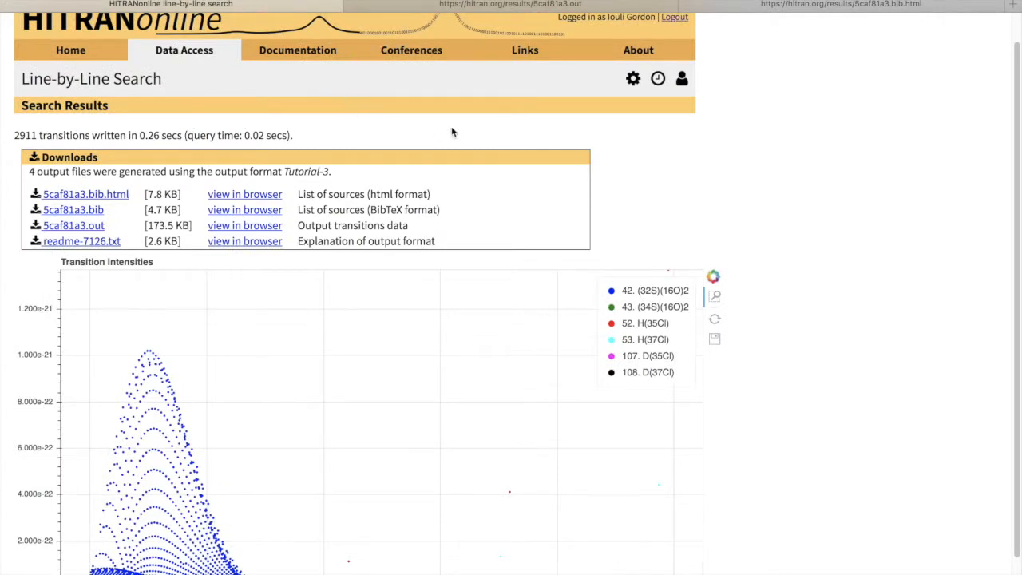
{"action": "mouse_move", "coordinate": [375, 111]}
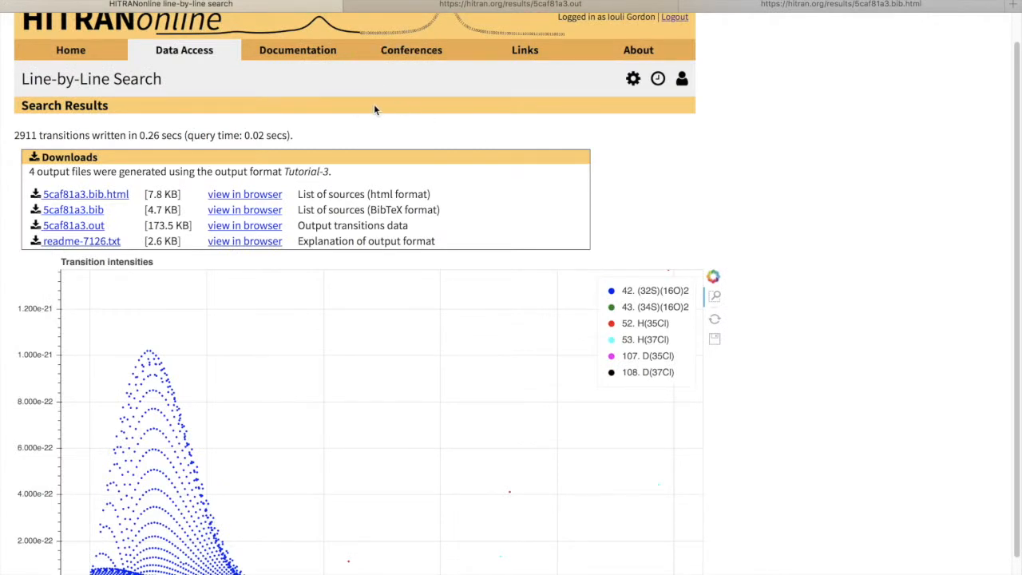
Step: Navigate via Data Access to the HAPI page with hapi.py and manual download links
{"action": "left_click", "coordinate": [184, 50]}
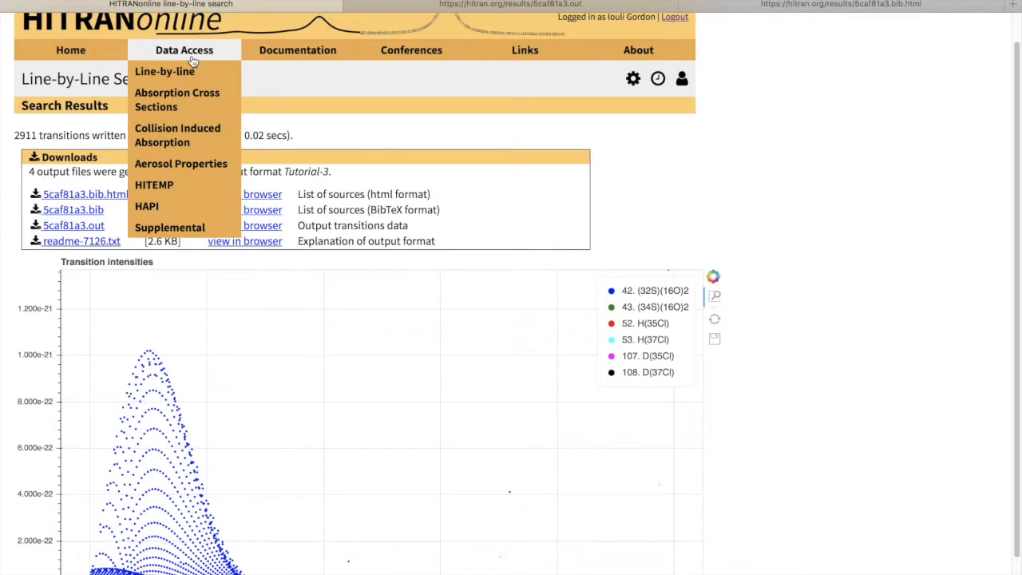
{"action": "left_click", "coordinate": [147, 206]}
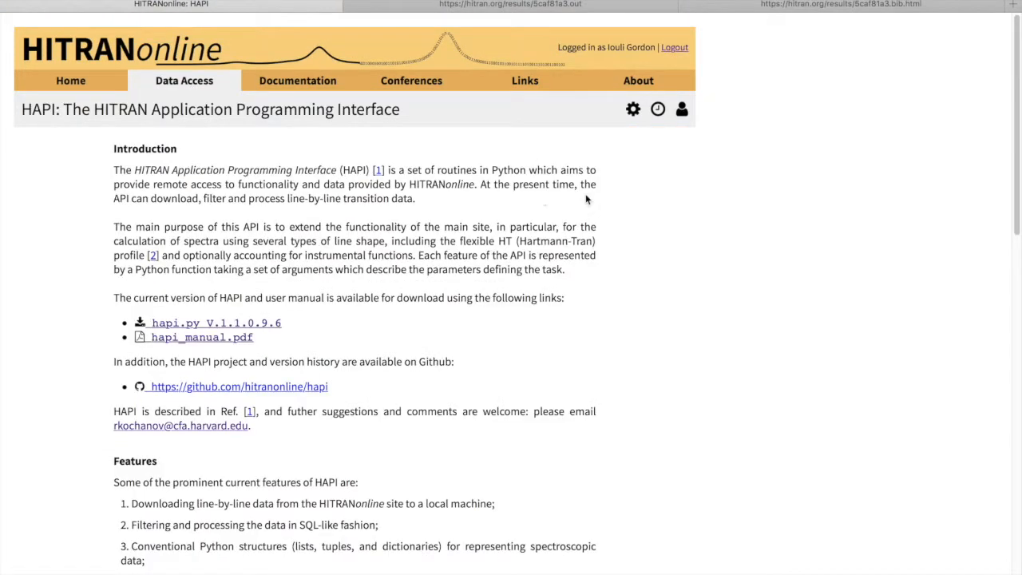
{"action": "mouse_move", "coordinate": [607, 200]}
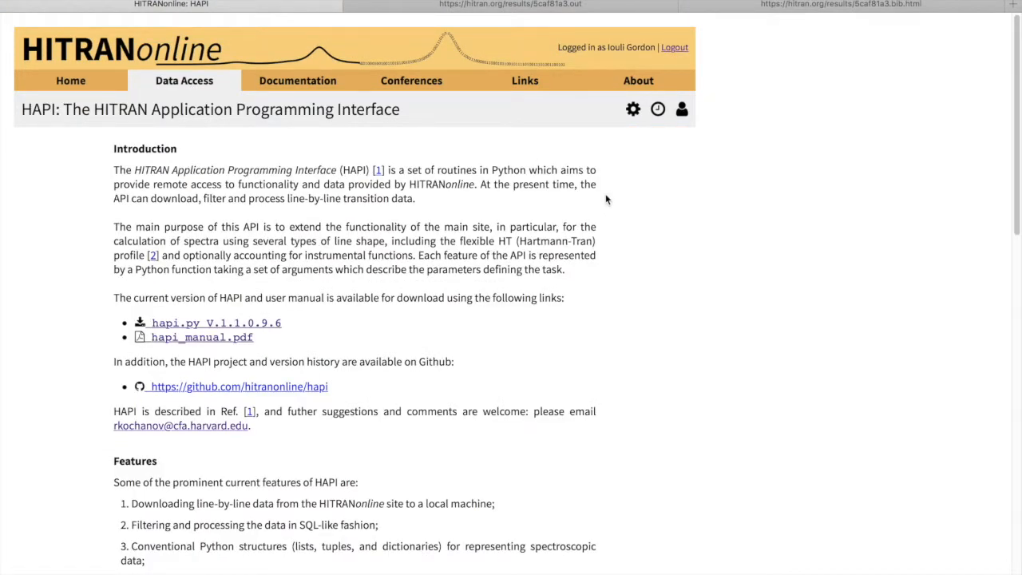